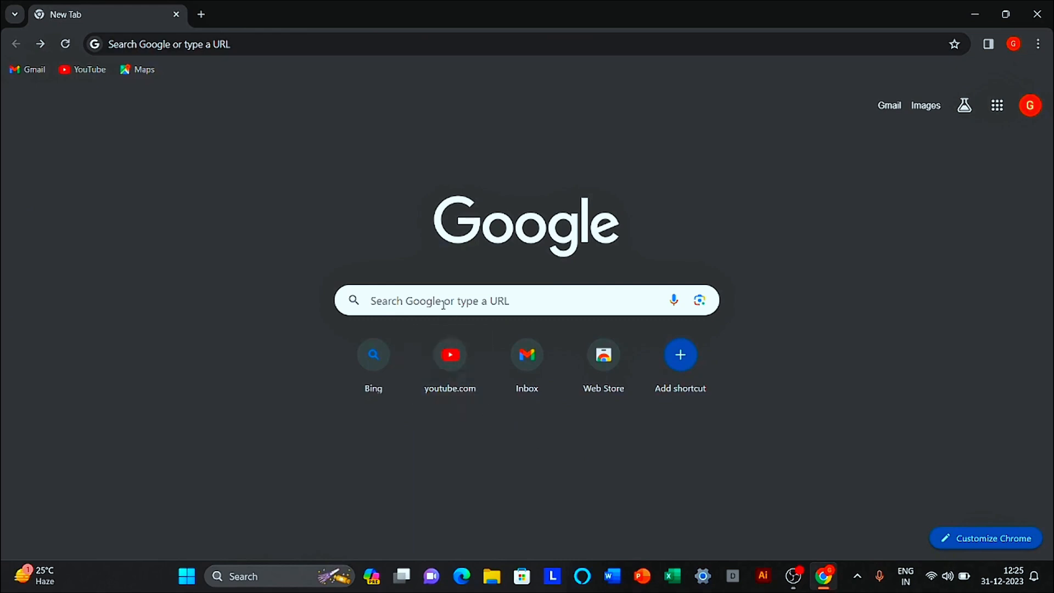
- Search Google for 'adobe creative cloud installer'
type("adobe creative cloud installer")
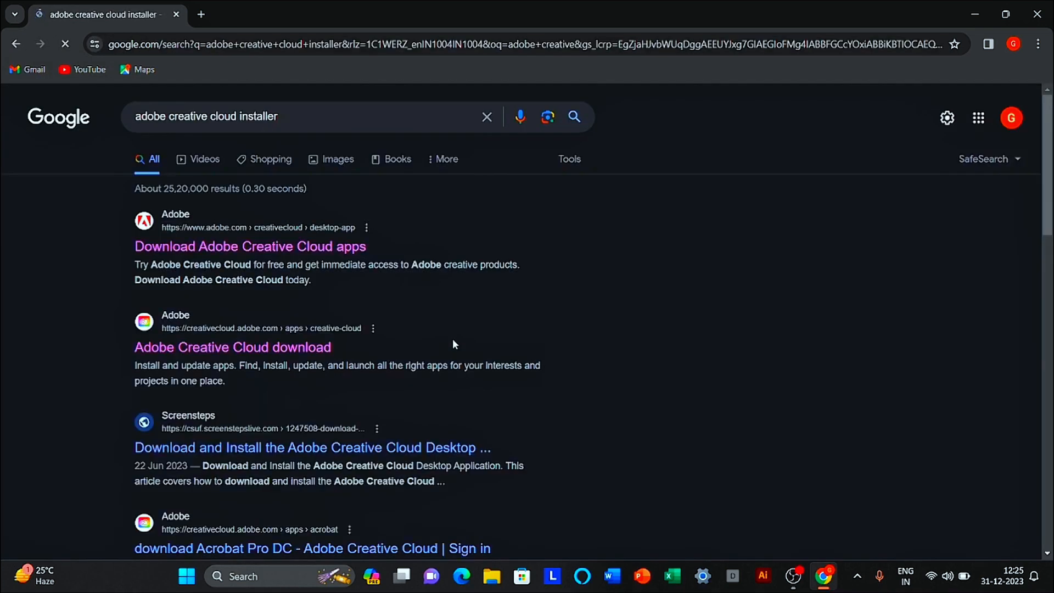
- Open Adobe's Creative Cloud desktop app page and download the Creative Cloud installer
left_click(249, 246)
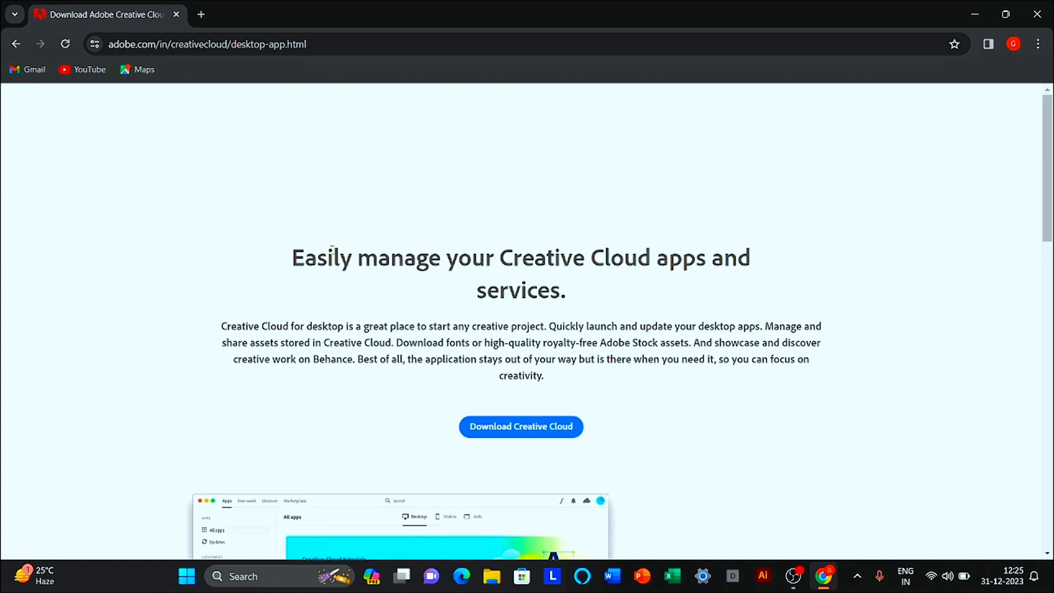
scroll("up", 3)
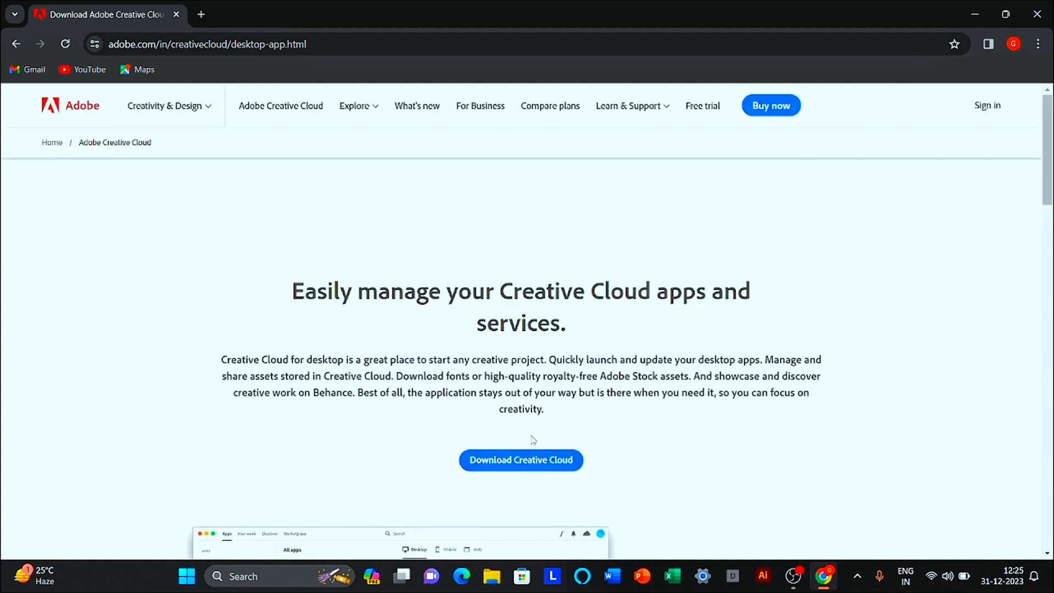
left_click(521, 460)
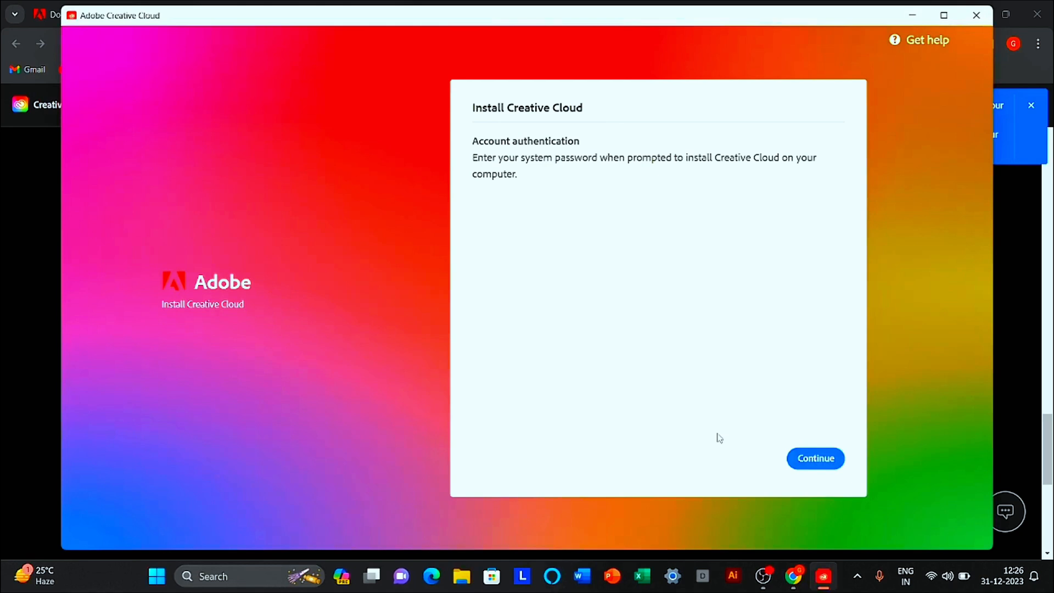
- Get past the system password notice and sign in to Adobe with Google
left_click(816, 458)
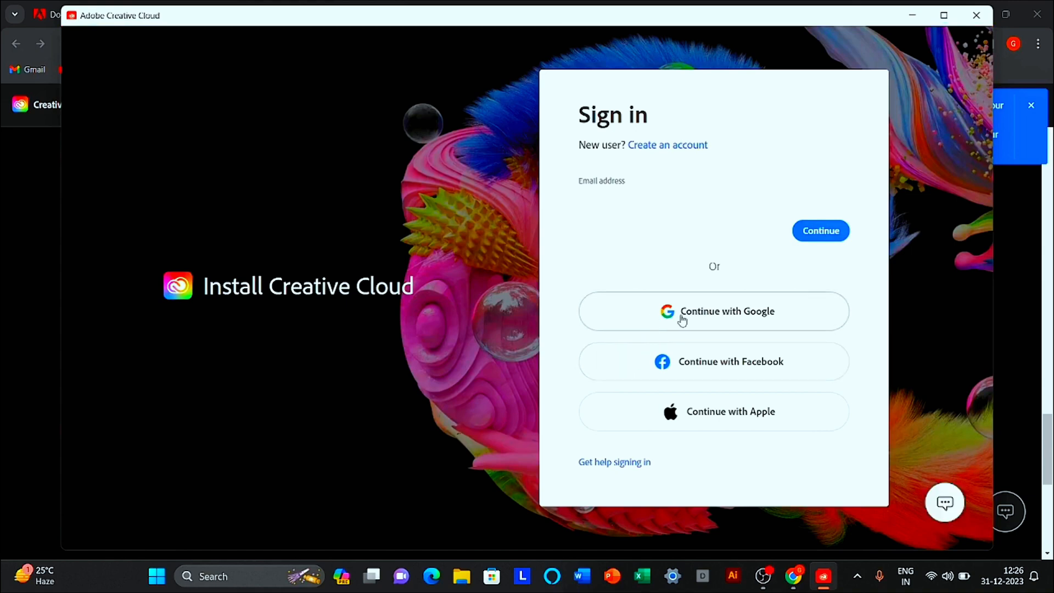
left_click(714, 311)
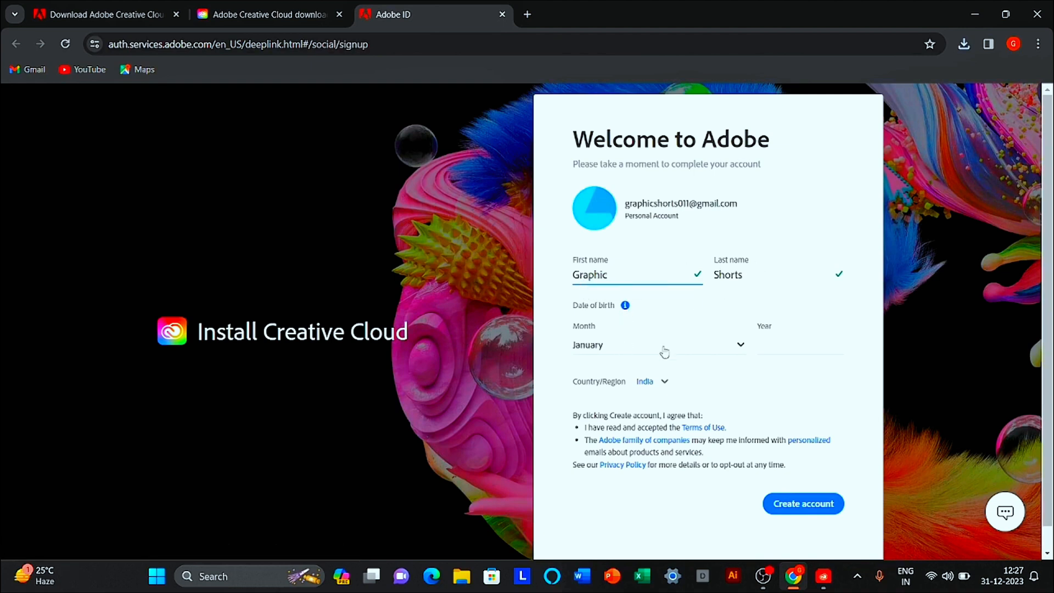
- Enter birth year 2005, choose United States as country, and create the Adobe account
type("200")
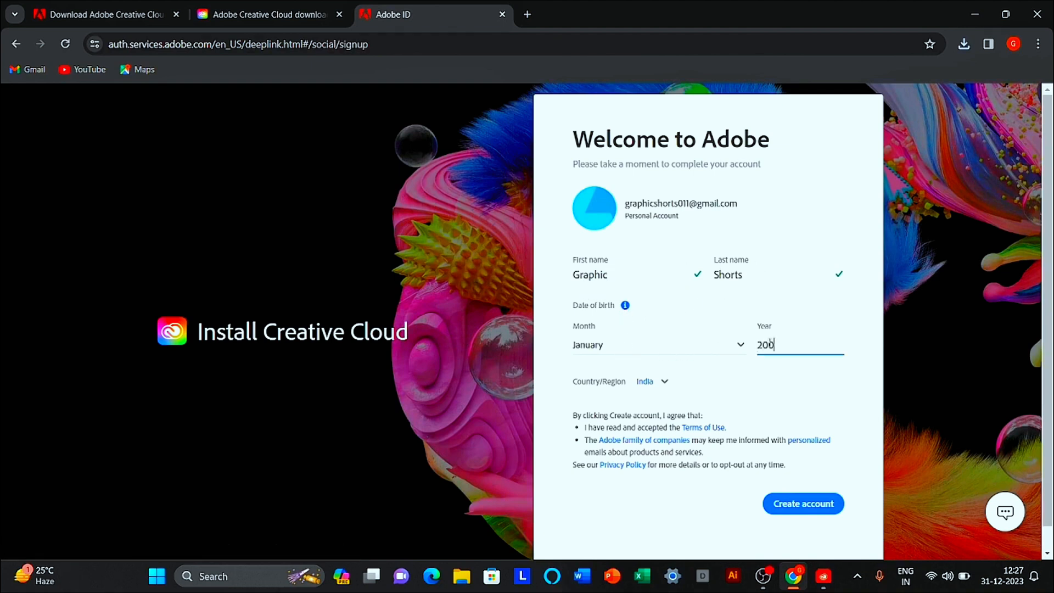
type("5")
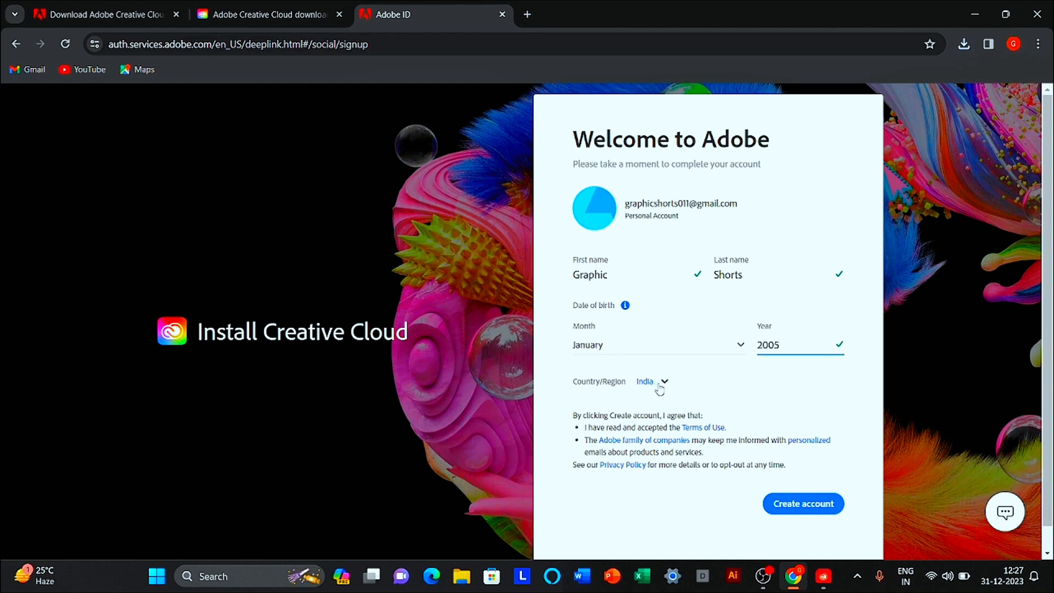
left_click(652, 381)
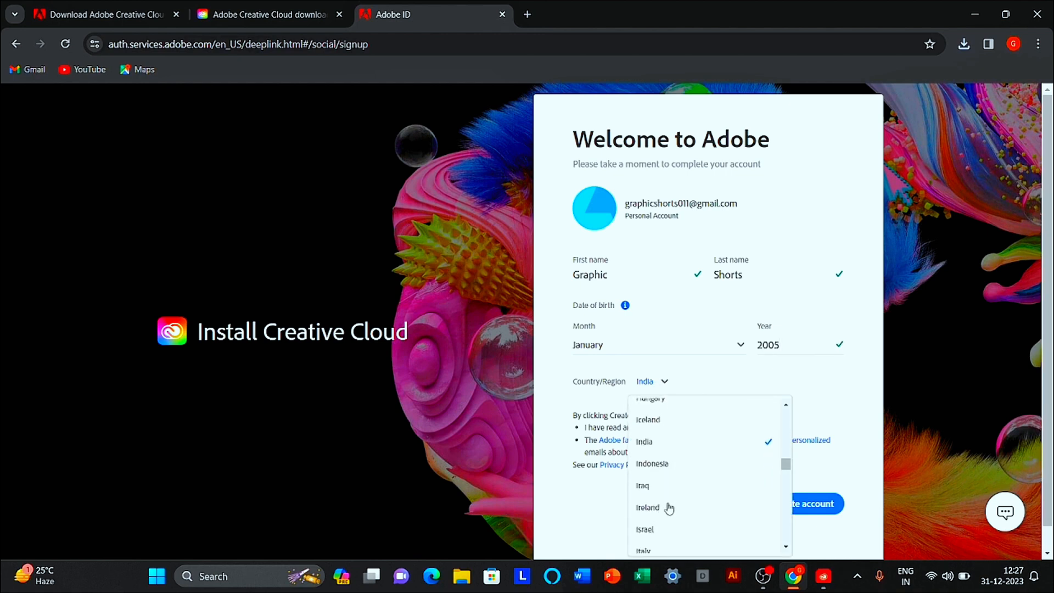
scroll("down", 3)
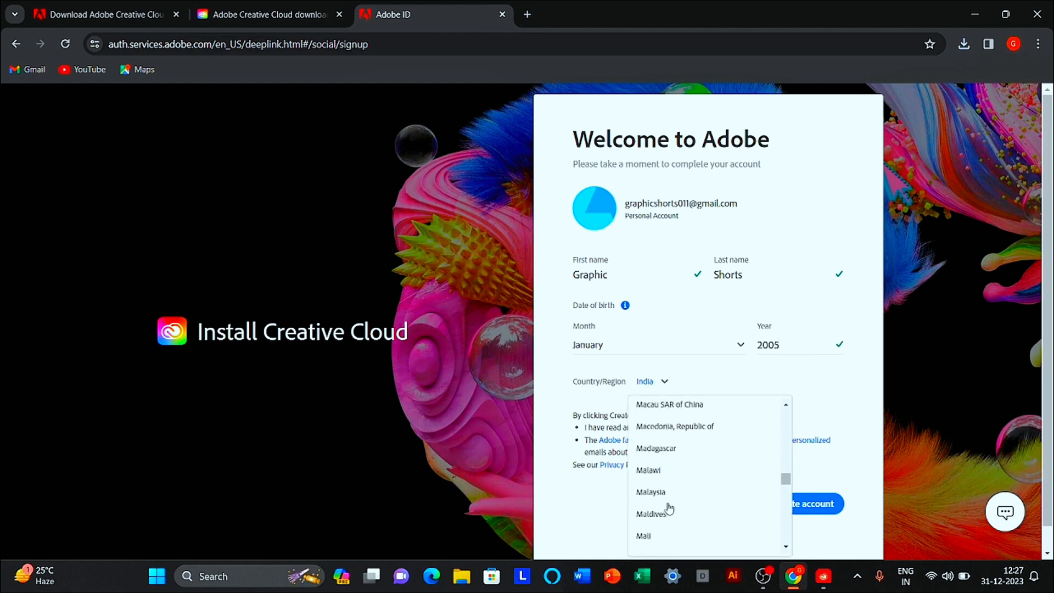
scroll("down", 3)
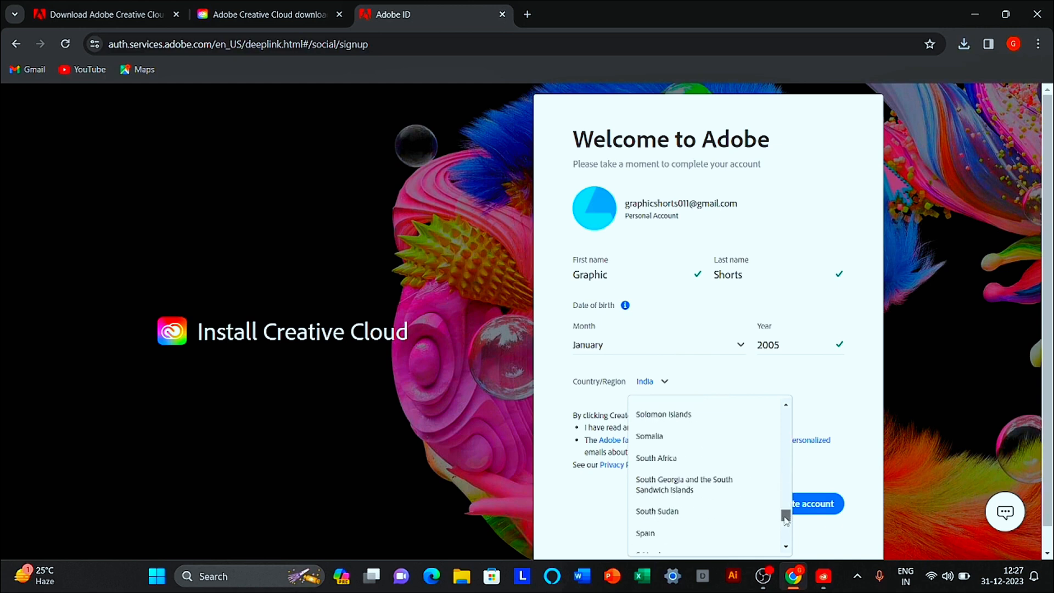
scroll("down", 3)
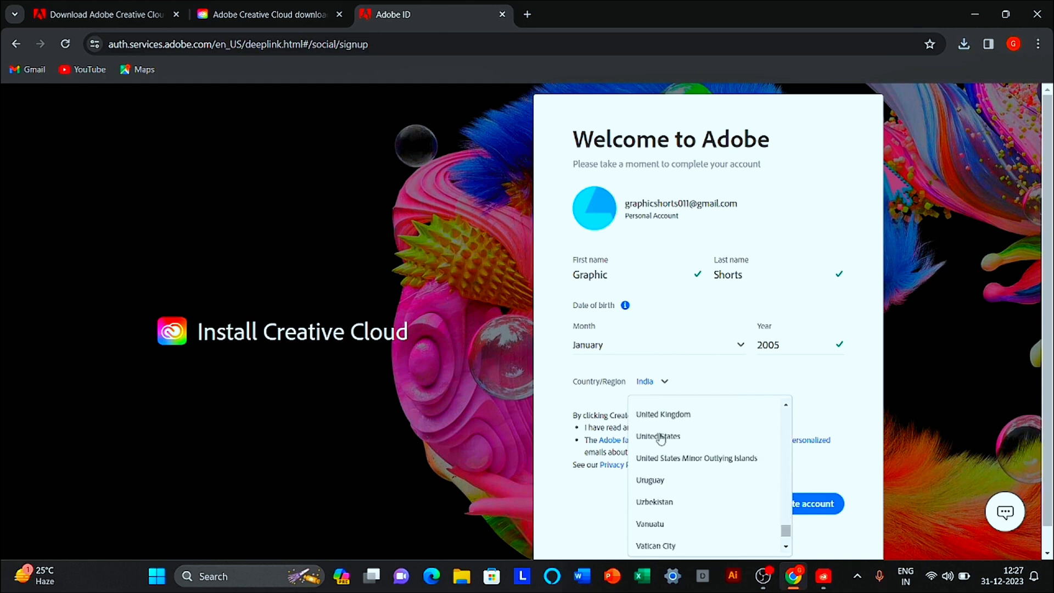
left_click(658, 436)
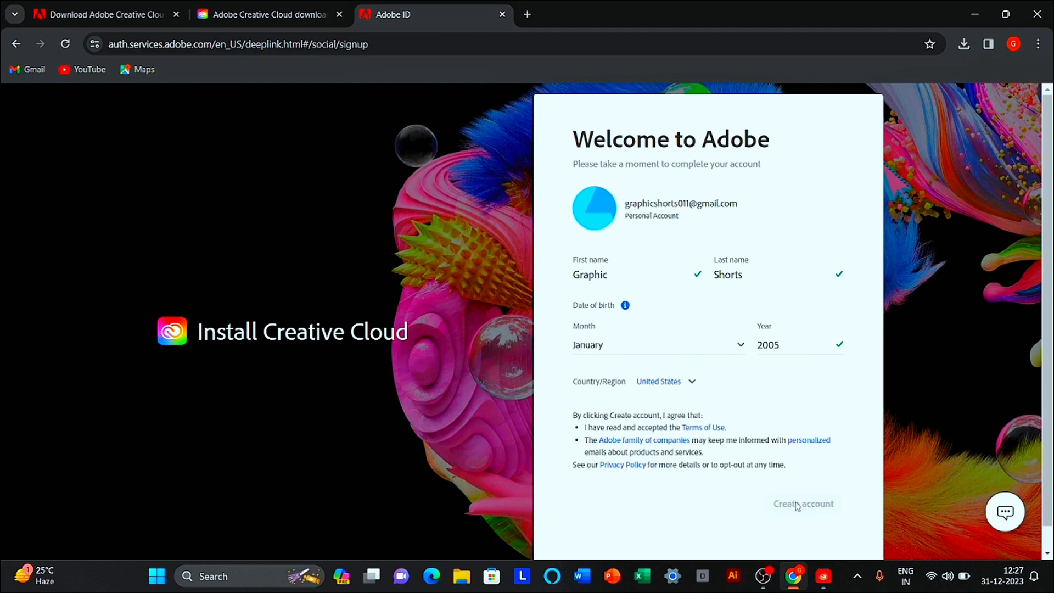
left_click(803, 503)
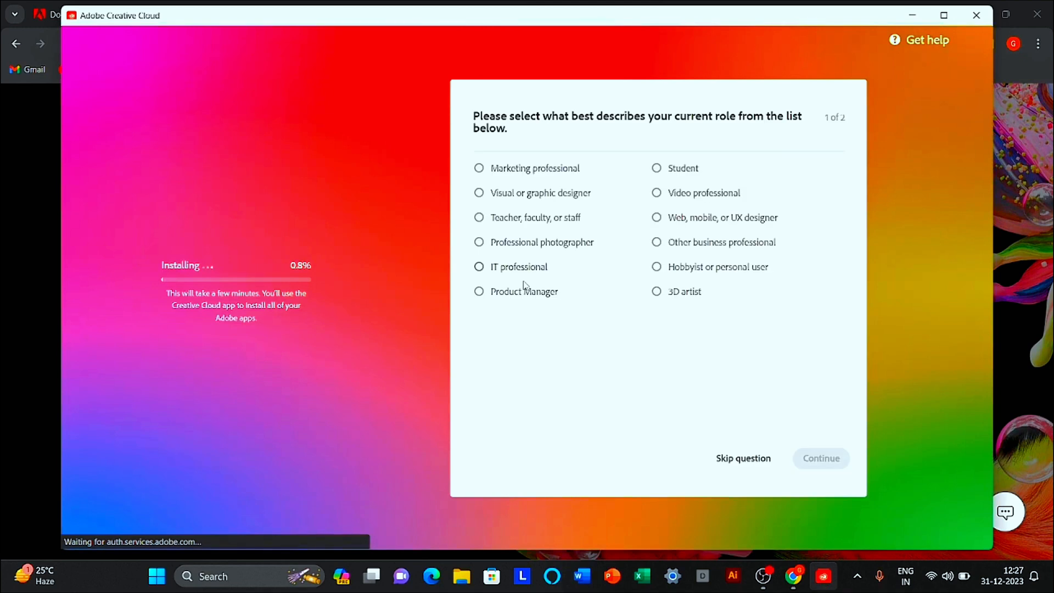
- Answer onboarding with Student as role and Graphic Design as interest
left_click(656, 168)
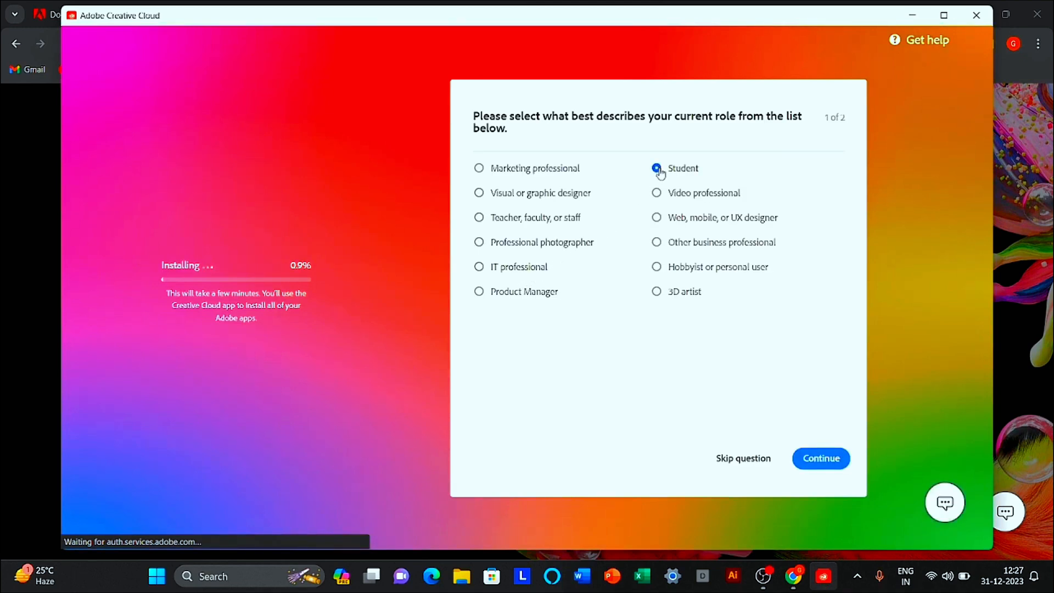
left_click(820, 458)
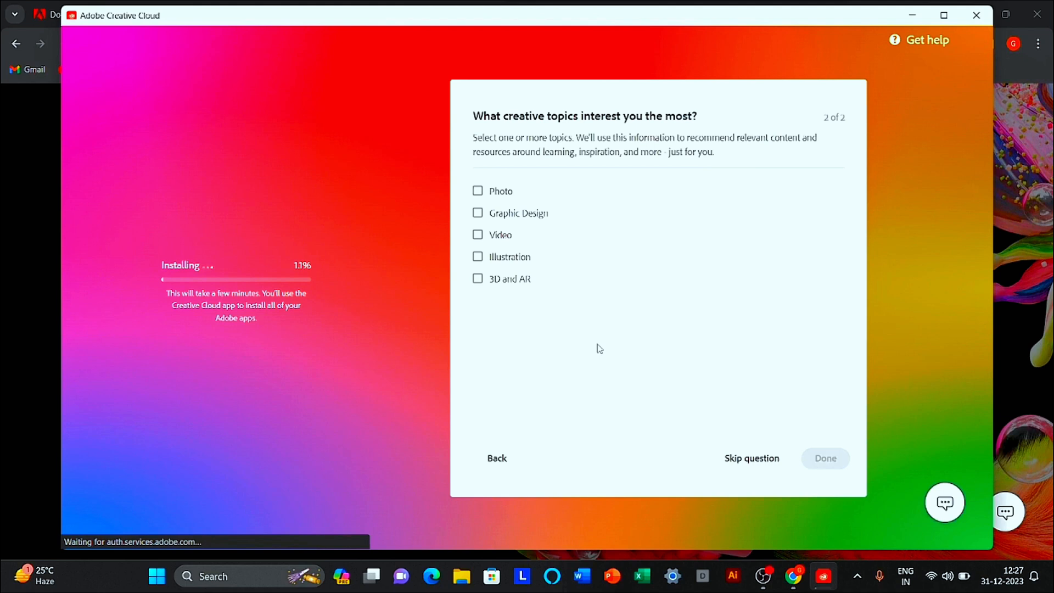
left_click(477, 213)
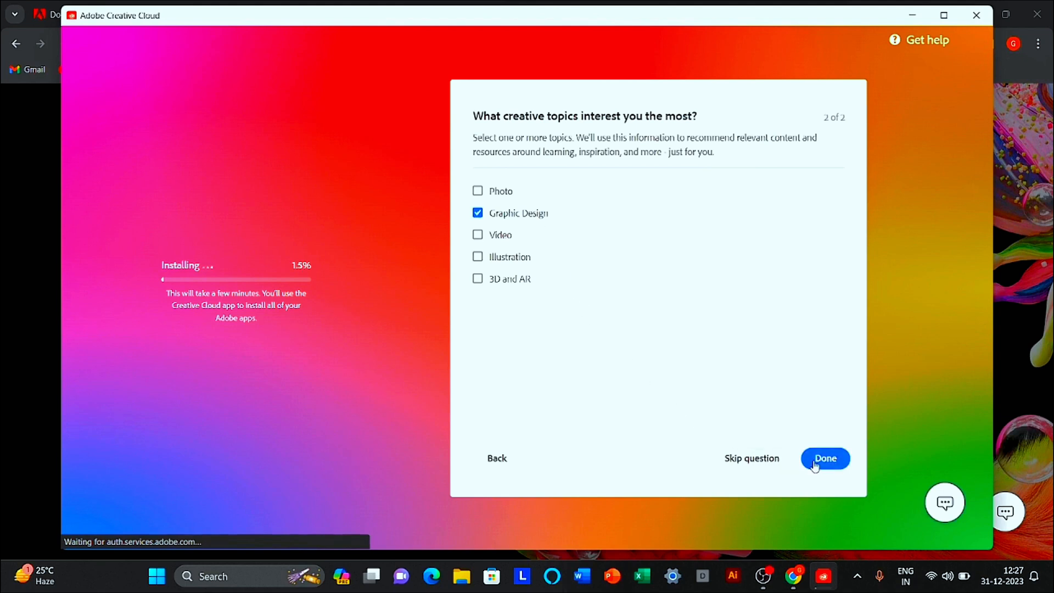
left_click(824, 458)
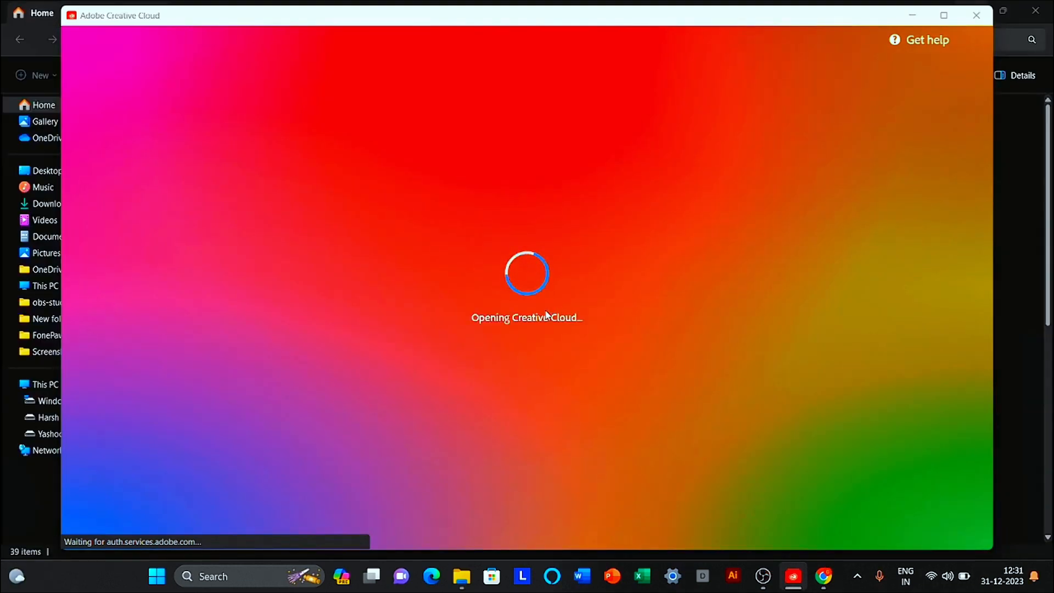
mouse_move(458, 390)
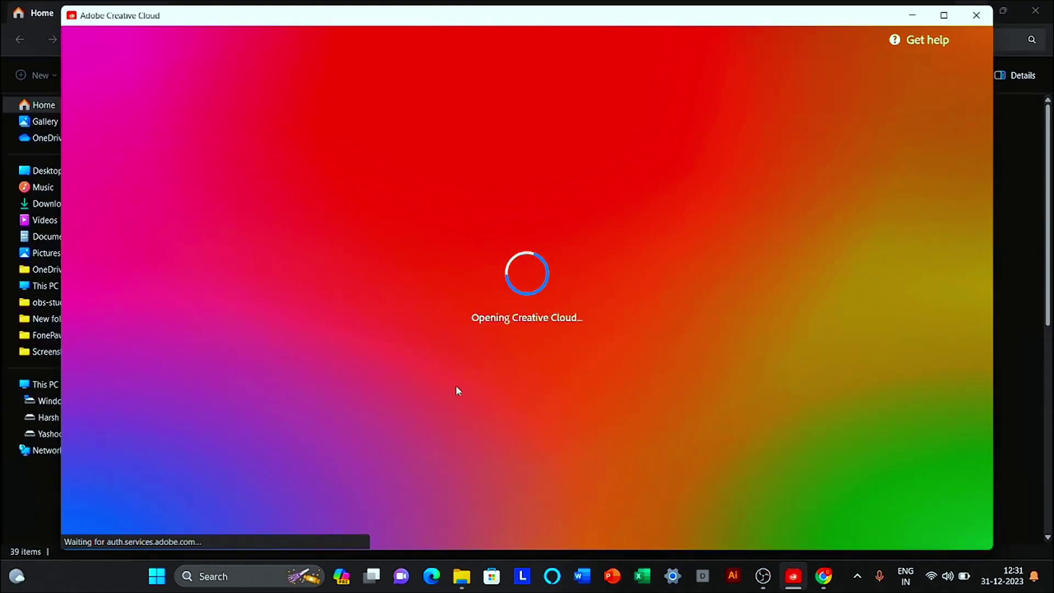
mouse_move(489, 296)
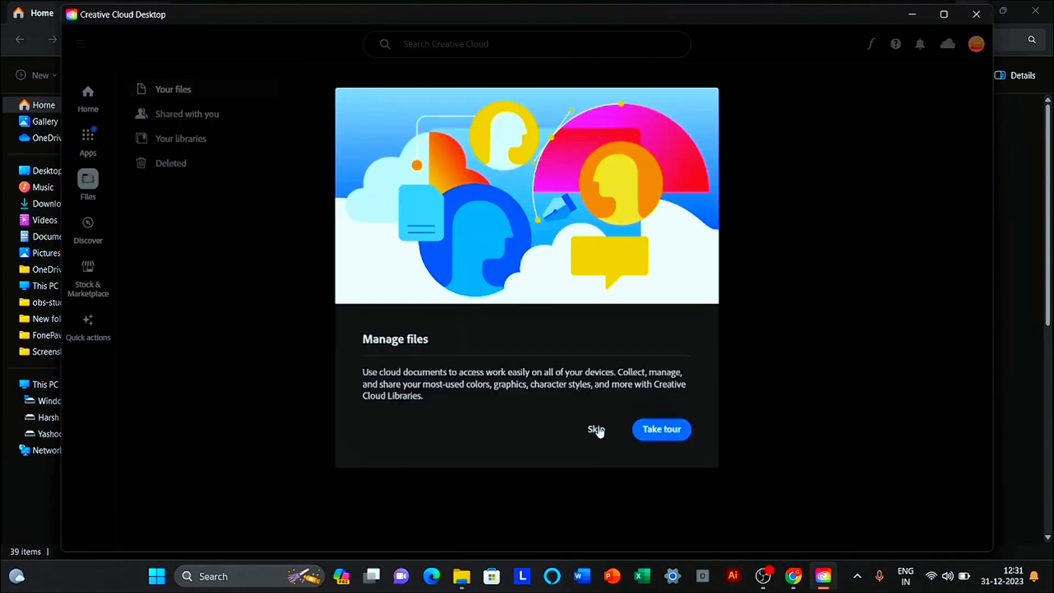
- Skip the 'Manage files' introduction tour in Creative Cloud
left_click(596, 429)
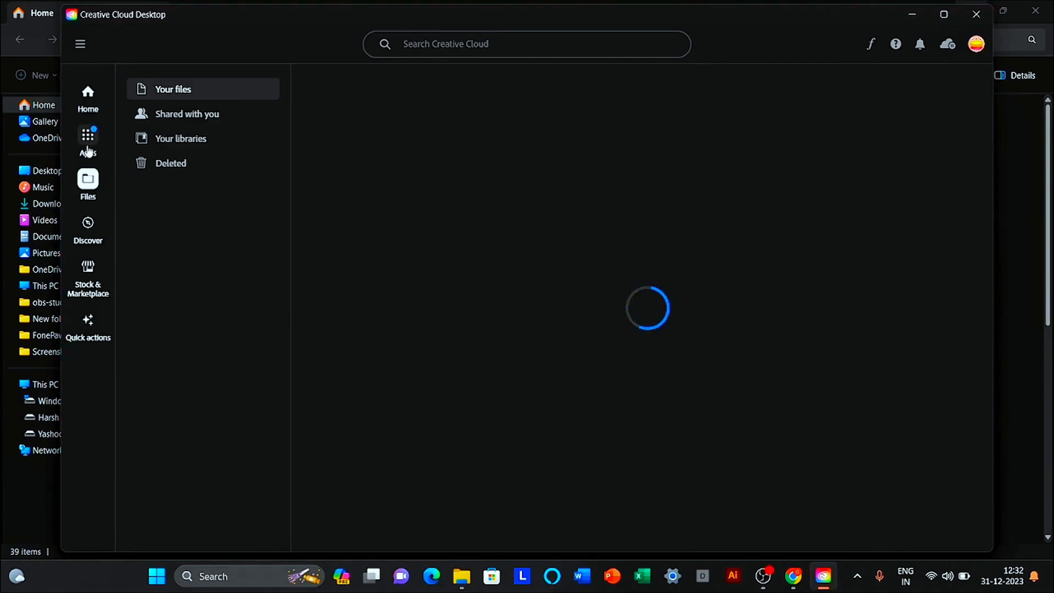
- Start a business Photoshop trial from the Creative Cloud Apps list
left_click(87, 139)
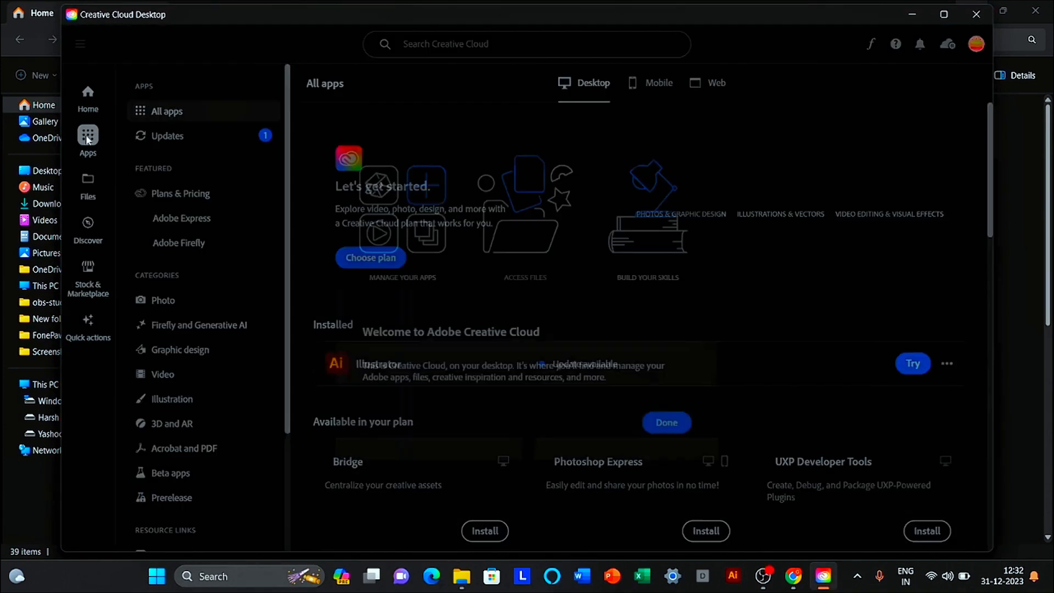
left_click(665, 422)
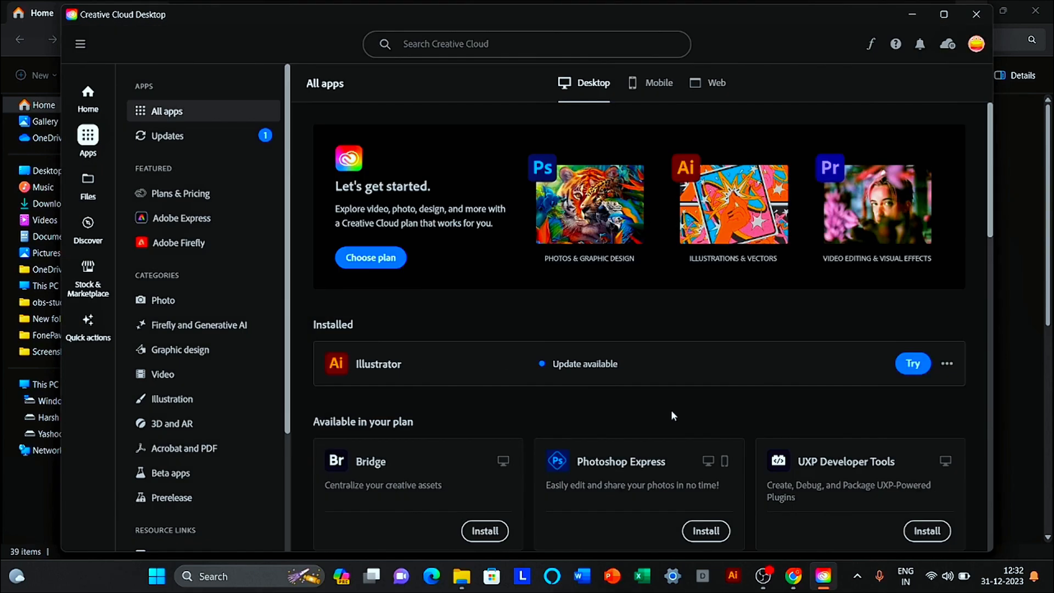
scroll("down", 3)
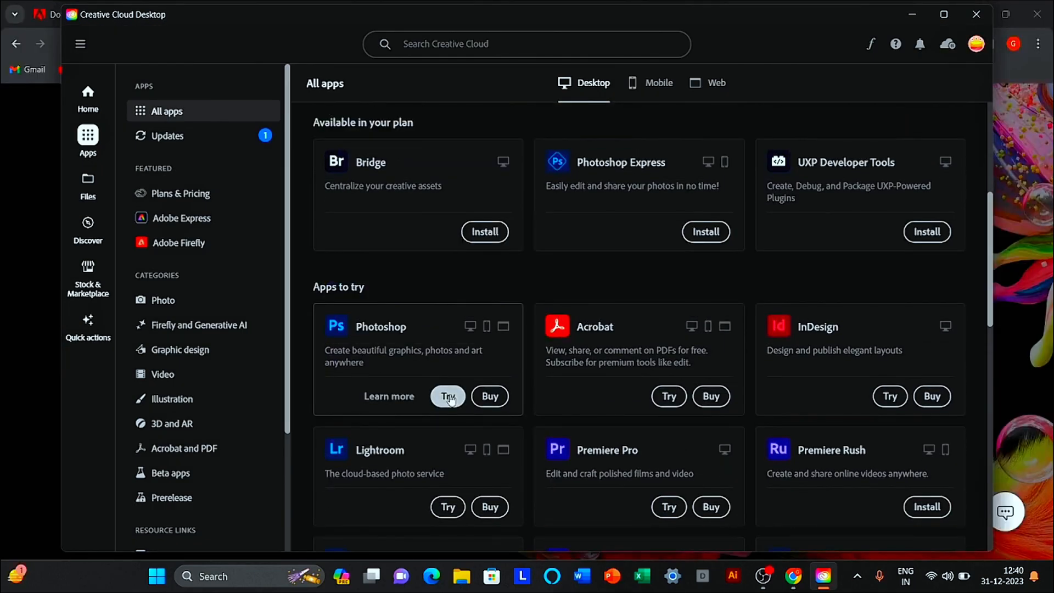
left_click(447, 395)
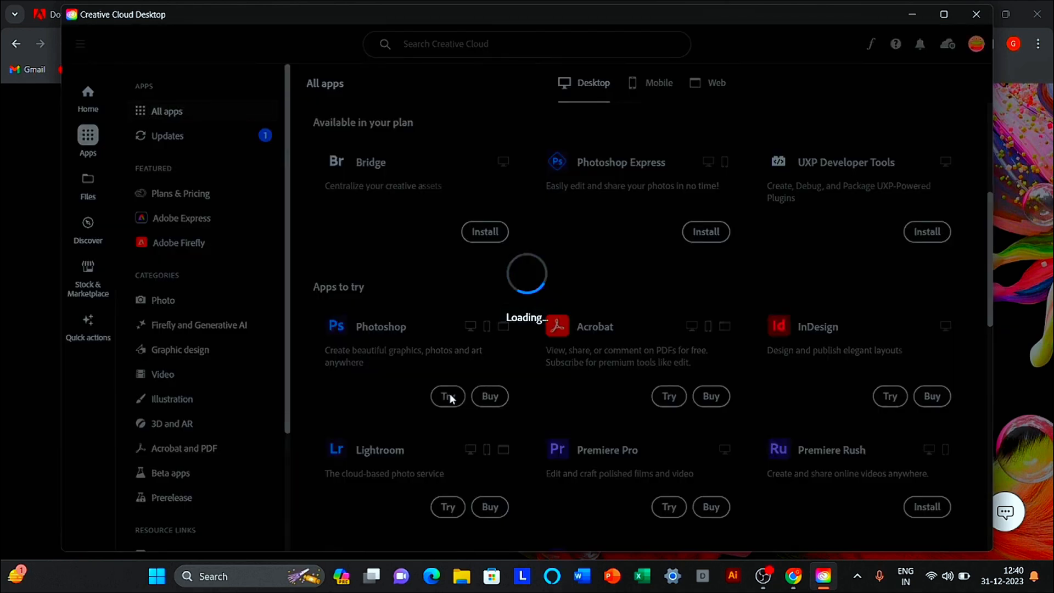
left_click(446, 396)
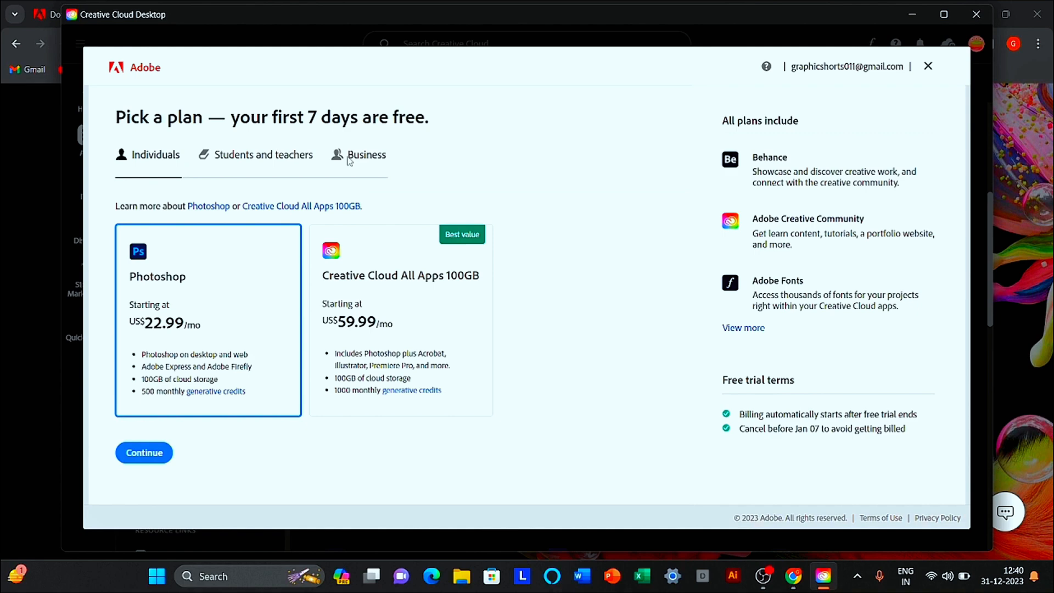
left_click(143, 453)
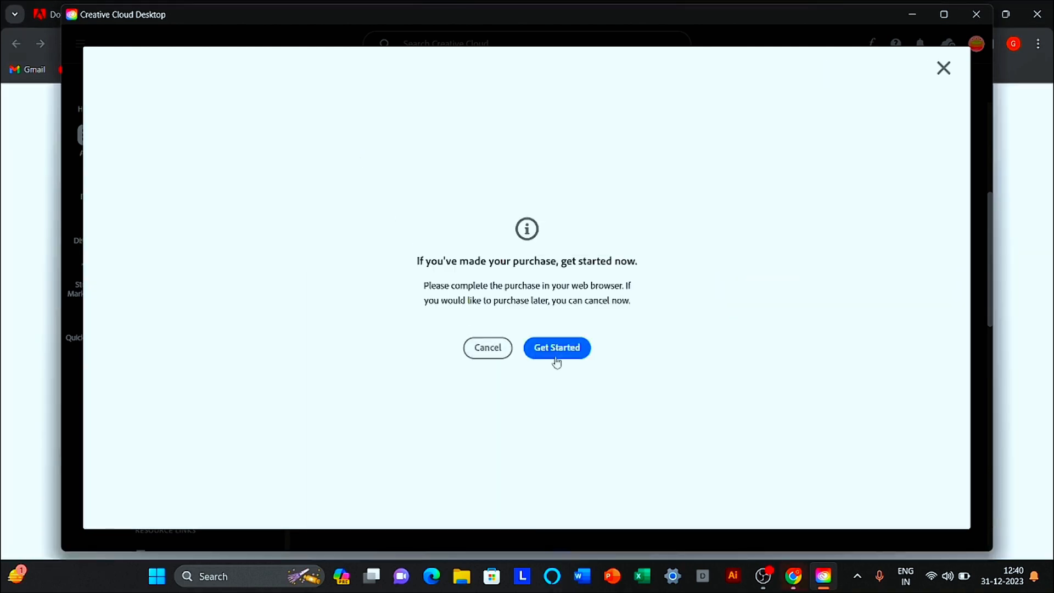
left_click(556, 347)
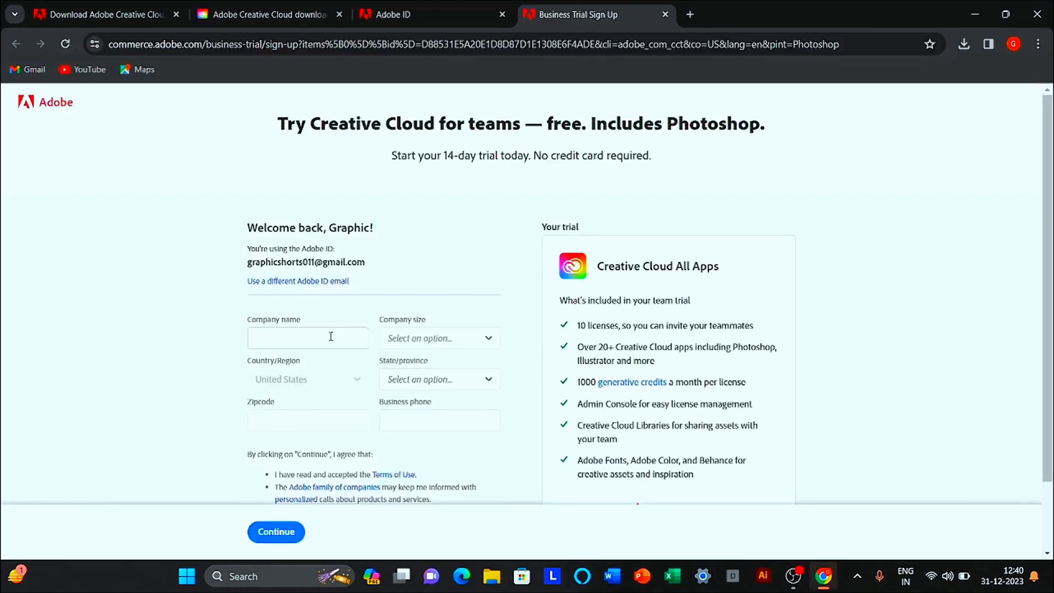
- Fill the teams trial form with company 'grap', size 1-9 and state Texas
type("grap")
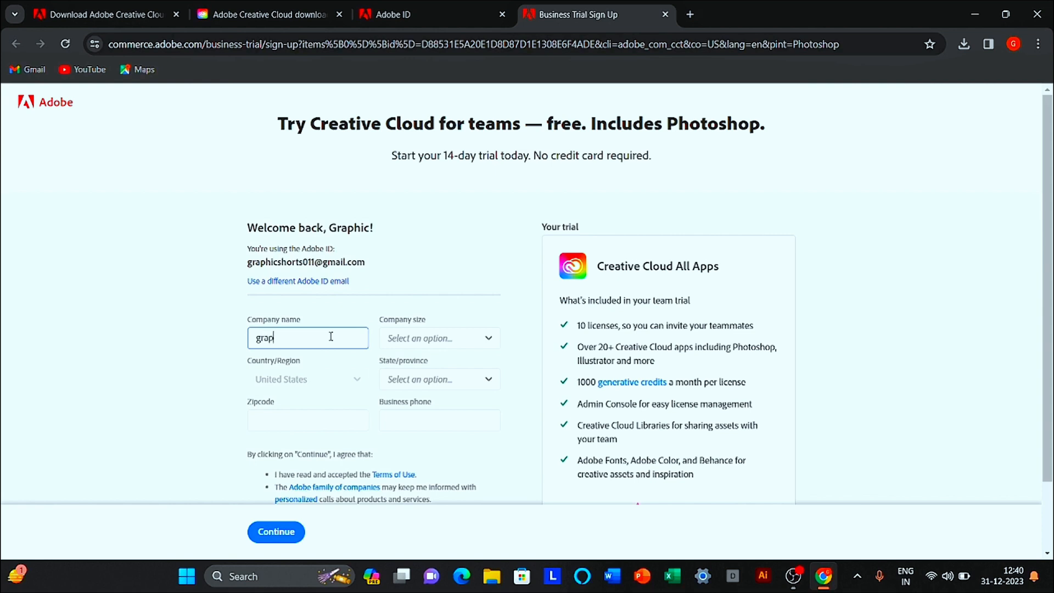
left_click(439, 338)
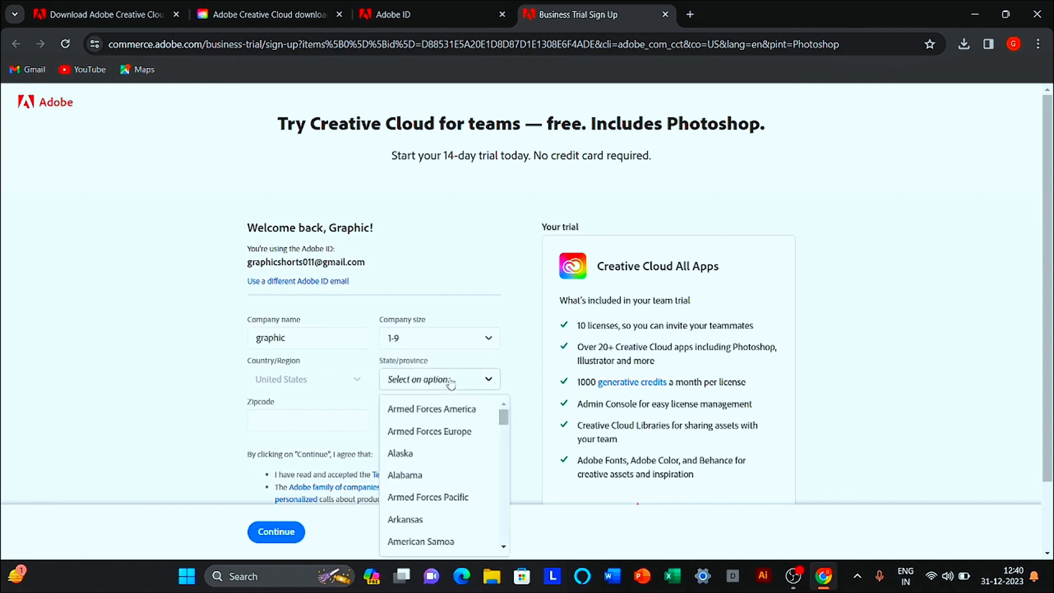
scroll("down", 3)
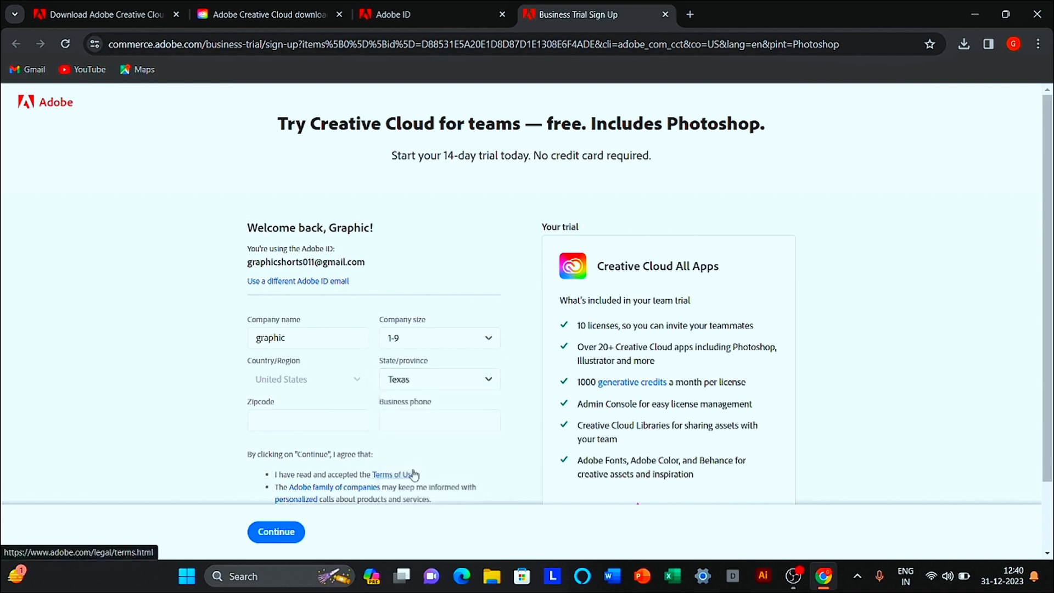
left_click(688, 14)
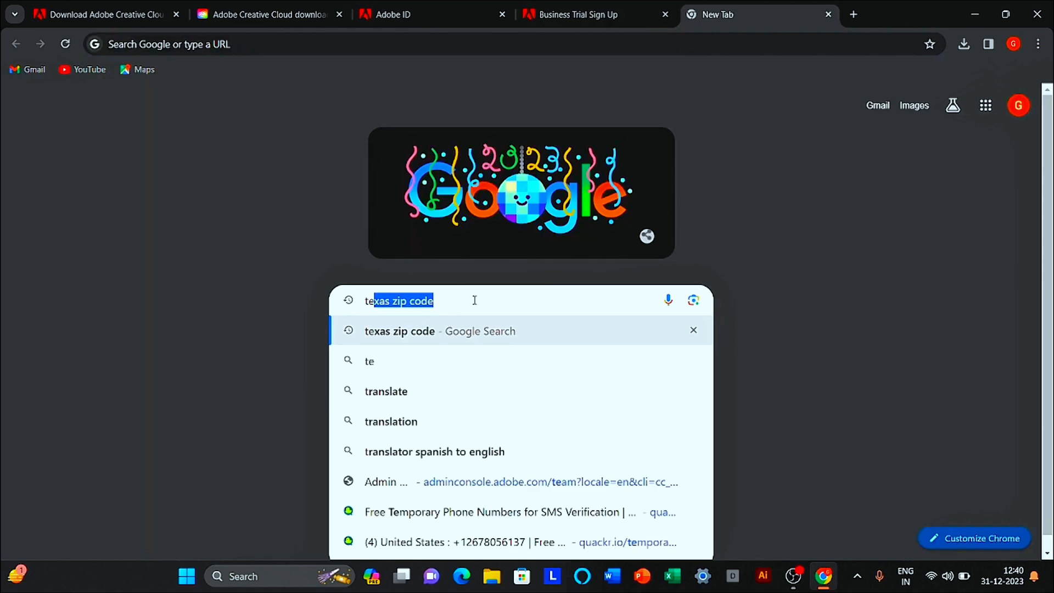
- Look up a Texas zip code and copy a US temporary phone number from quackr.io
left_click(576, 15)
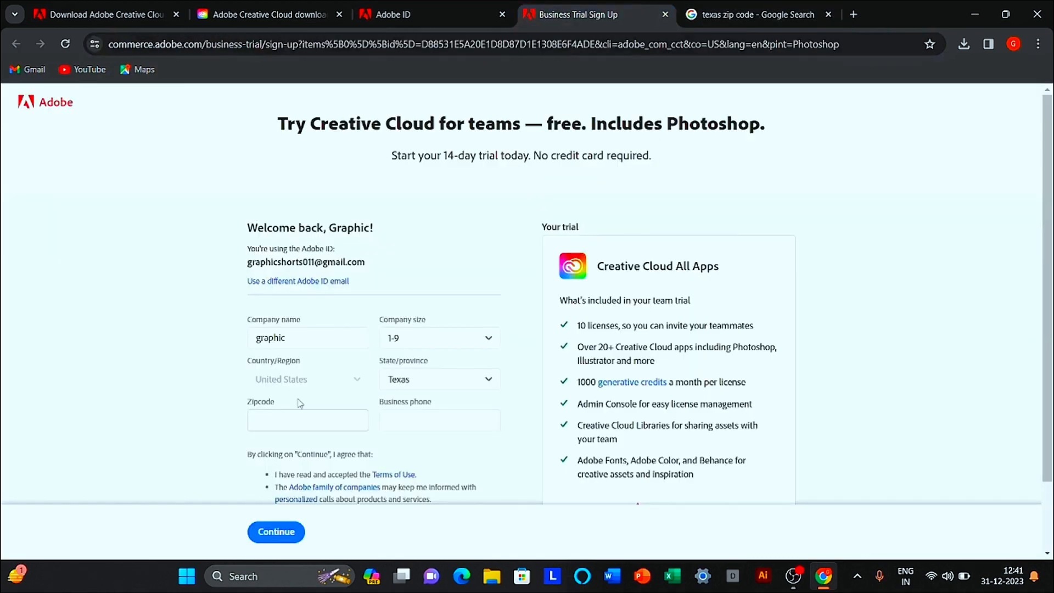
left_click(751, 14)
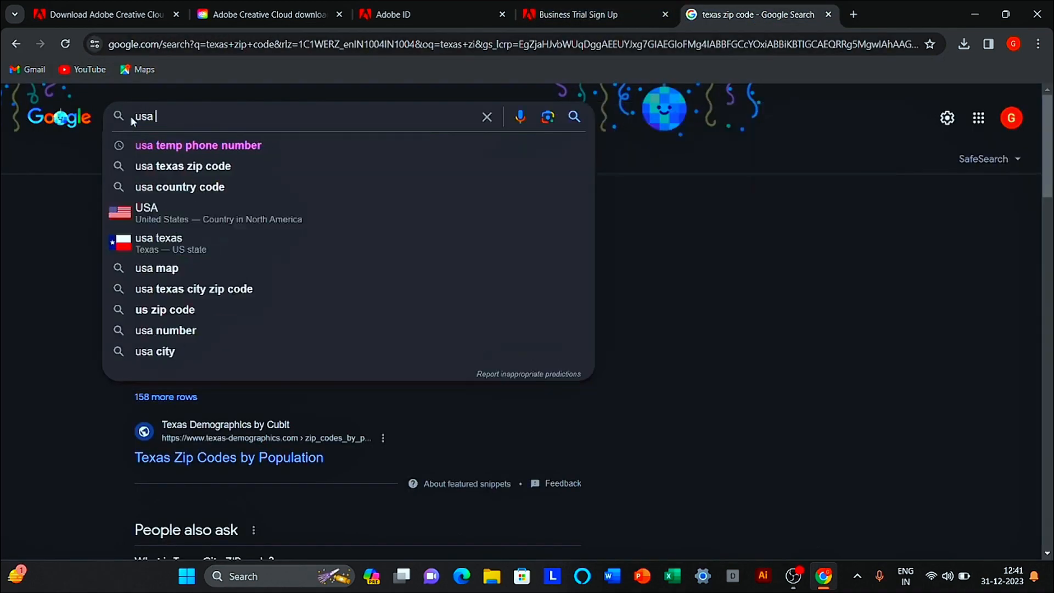
left_click(198, 145)
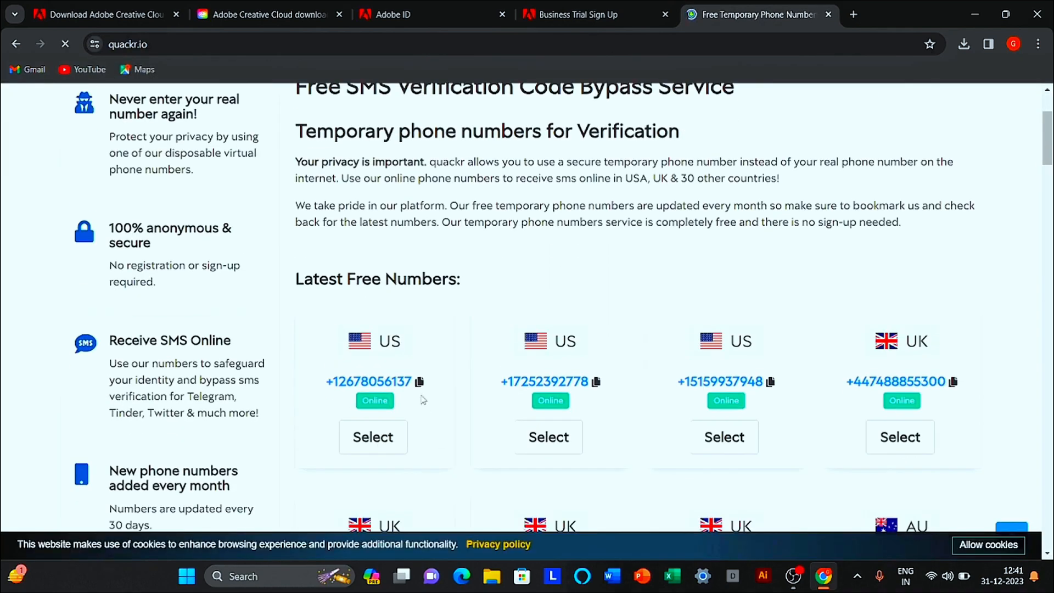
left_click(576, 15)
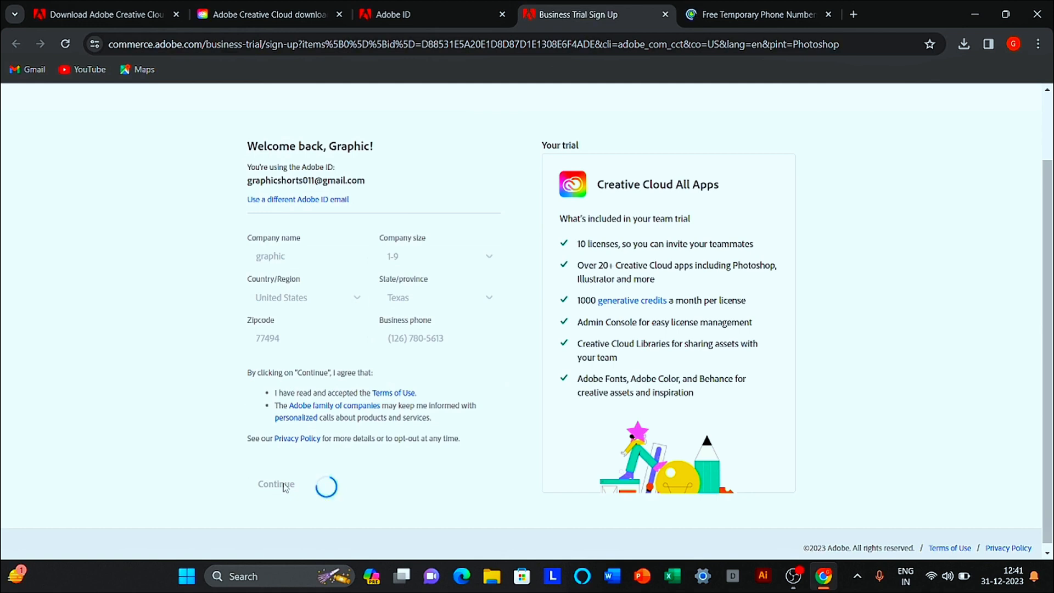
- Submit the completed trial form and download the Creative Cloud apps
left_click(275, 484)
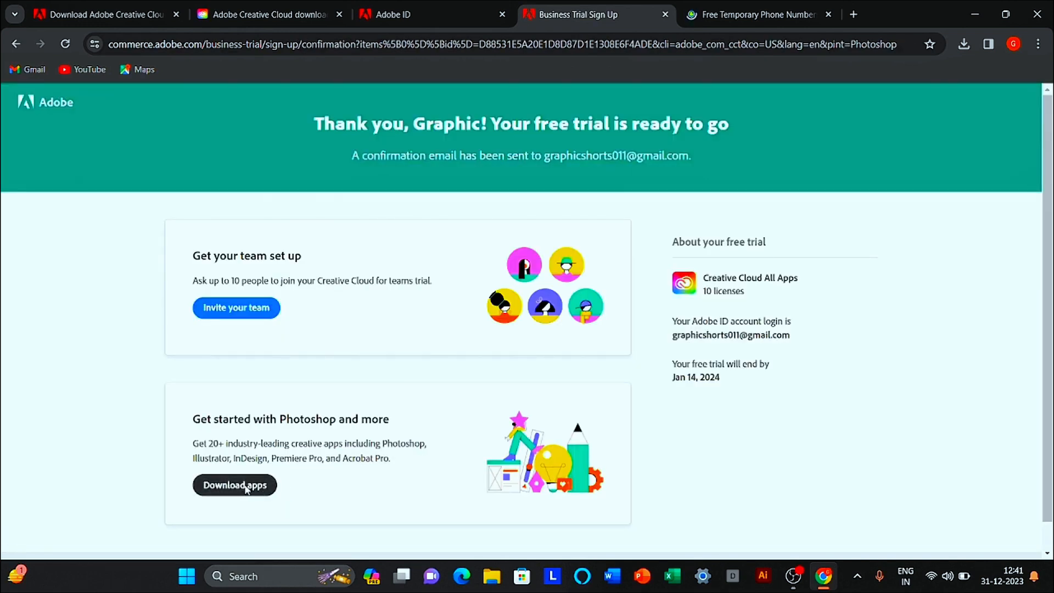
left_click(235, 485)
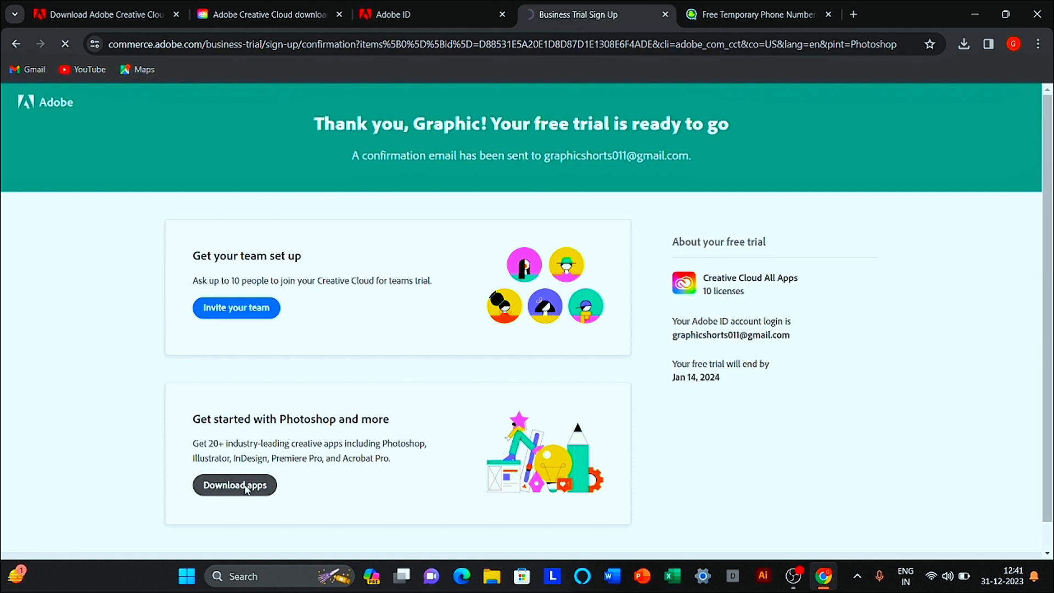
left_click(234, 484)
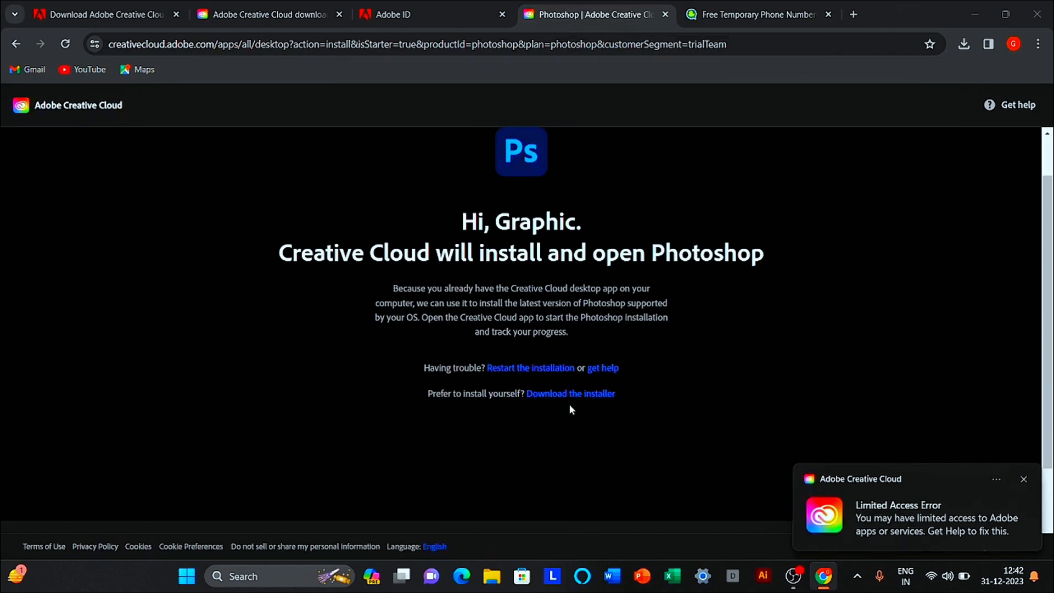
- Download the Photoshop installer and run Photoshop_Set-Up (2).exe from Chrome's downloads
left_click(570, 393)
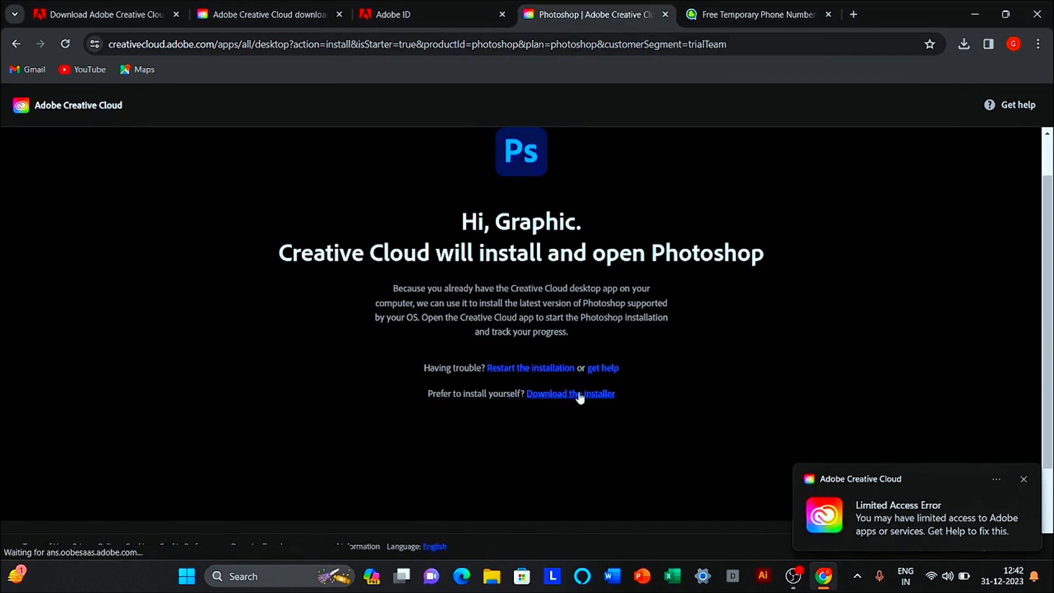
left_click(570, 393)
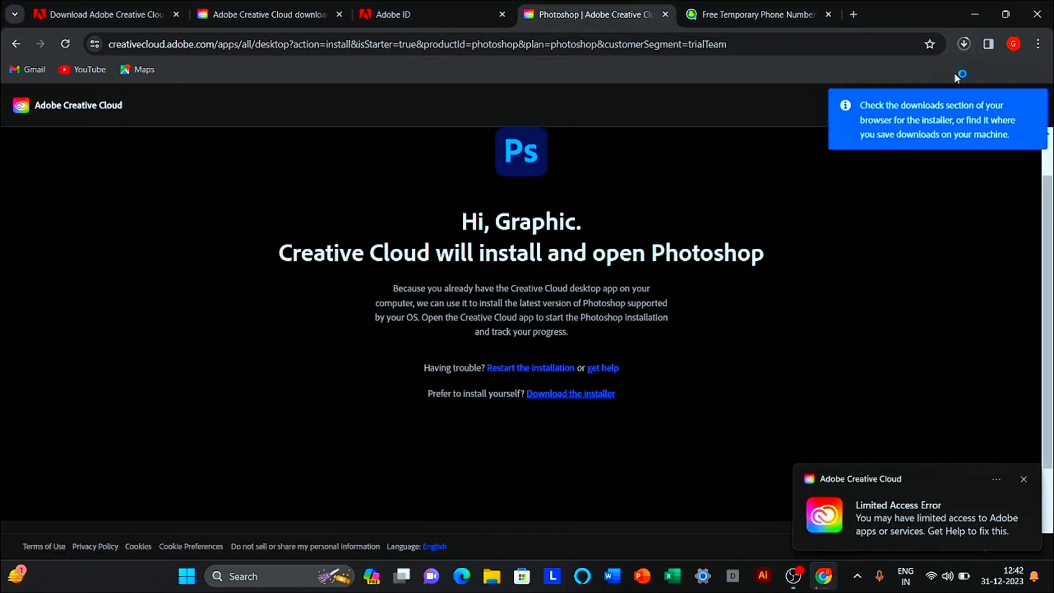
left_click(963, 44)
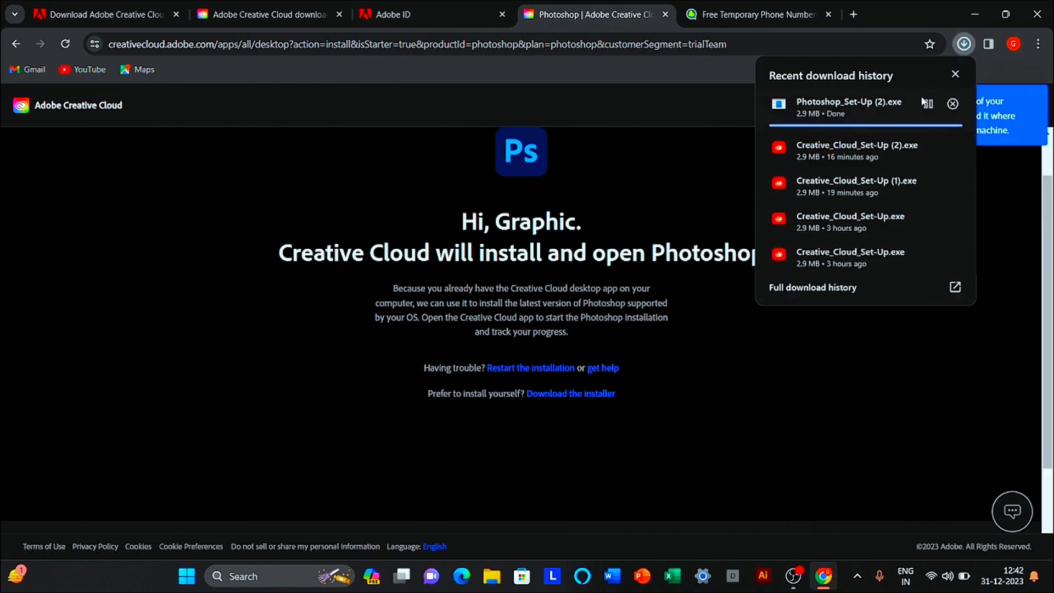
mouse_move(857, 109)
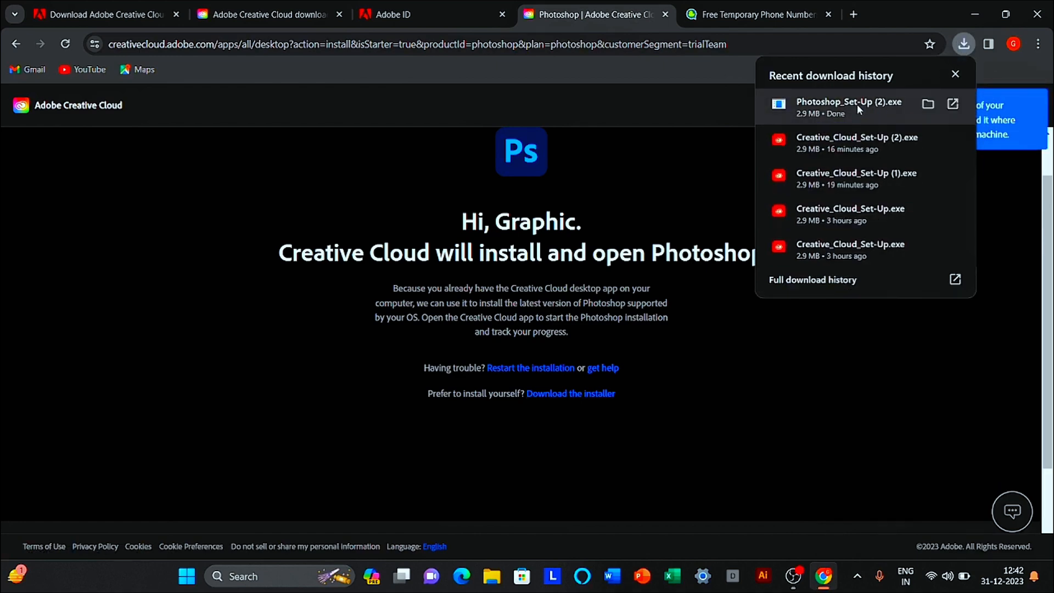
left_click(928, 104)
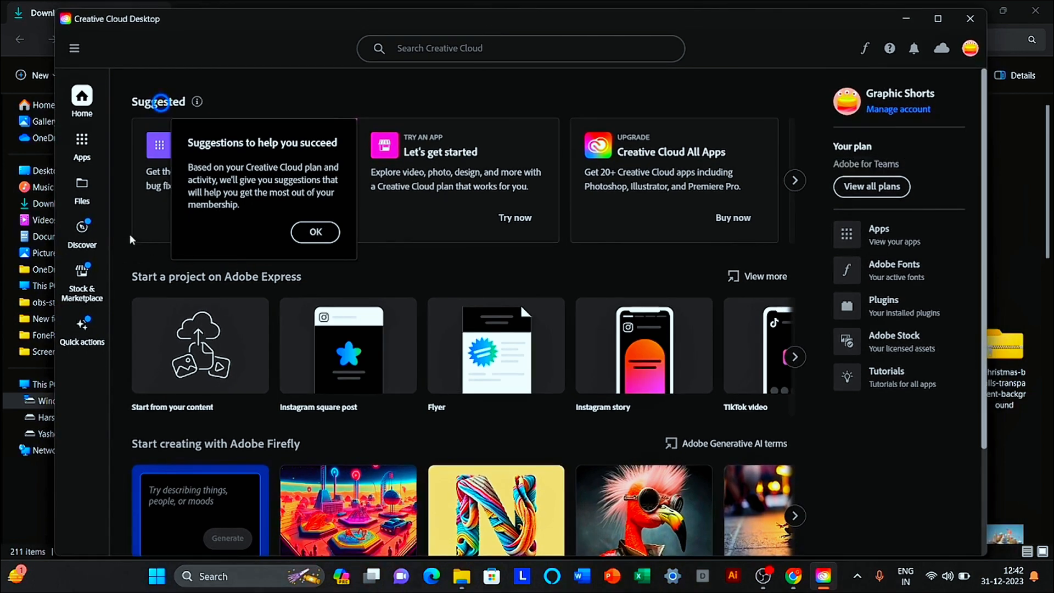
- Dismiss the tip, browse the Apps list, and install Photoshop (Beta) from Beta apps
left_click(314, 231)
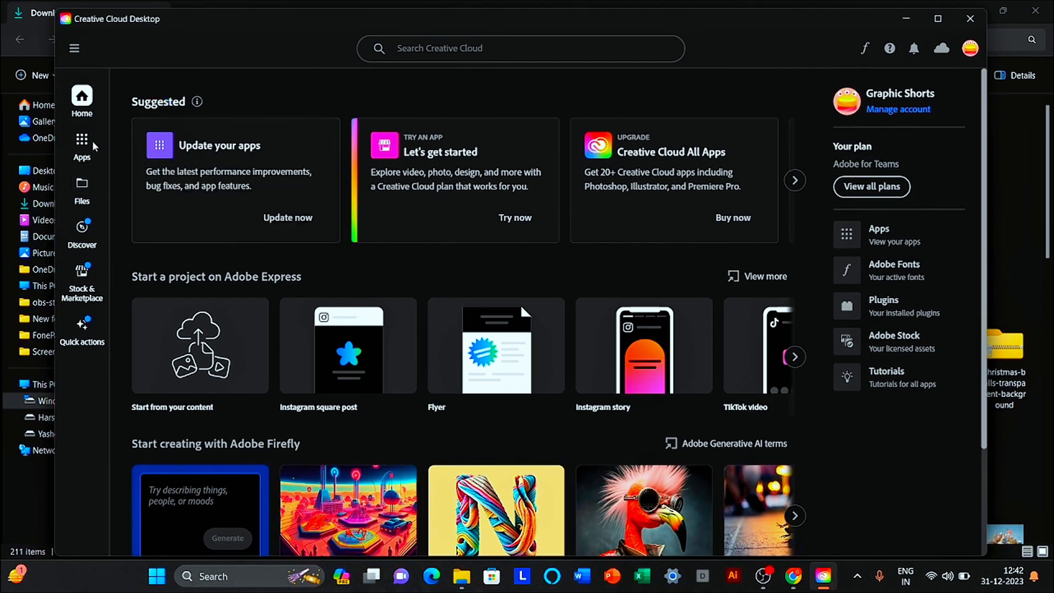
left_click(82, 141)
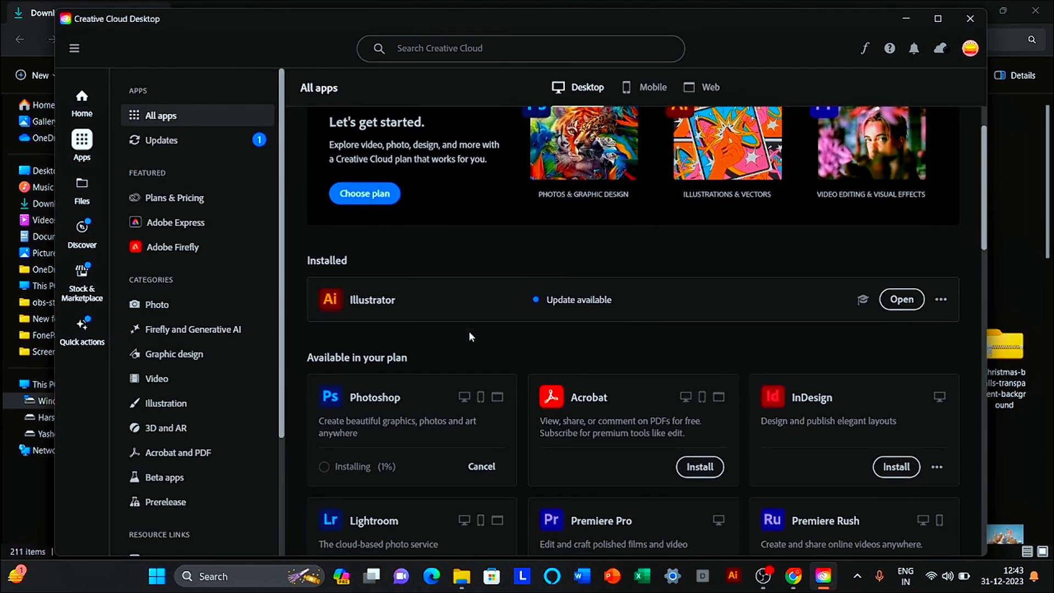
scroll("down", 3)
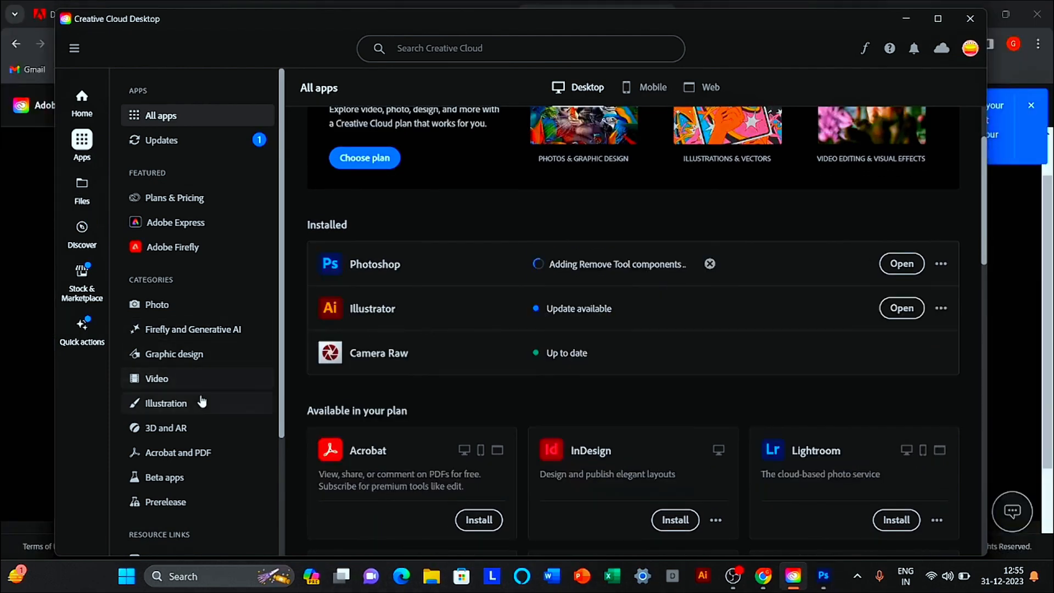
scroll("down", 3)
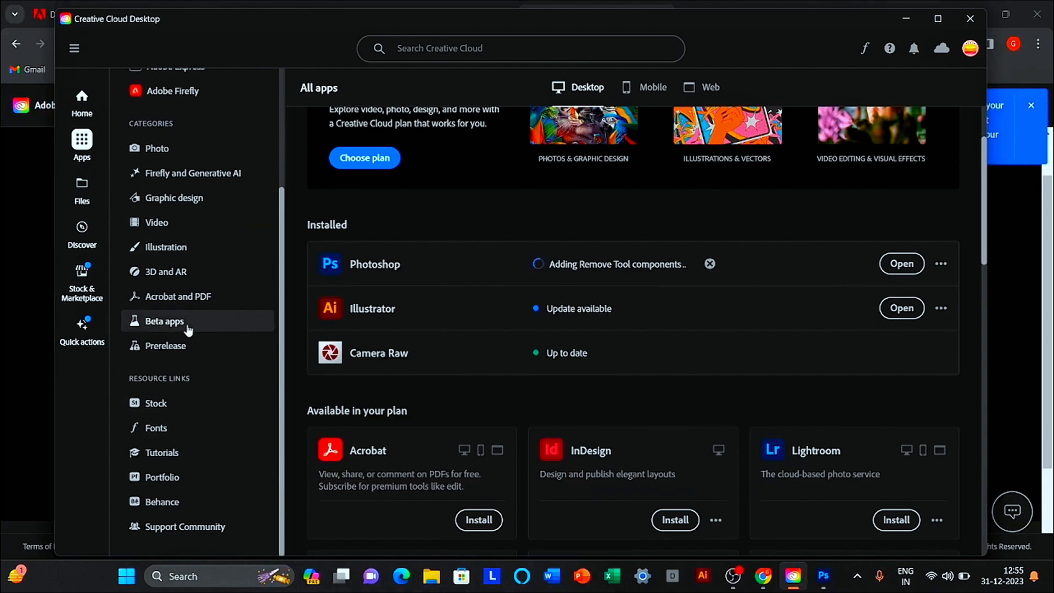
left_click(164, 321)
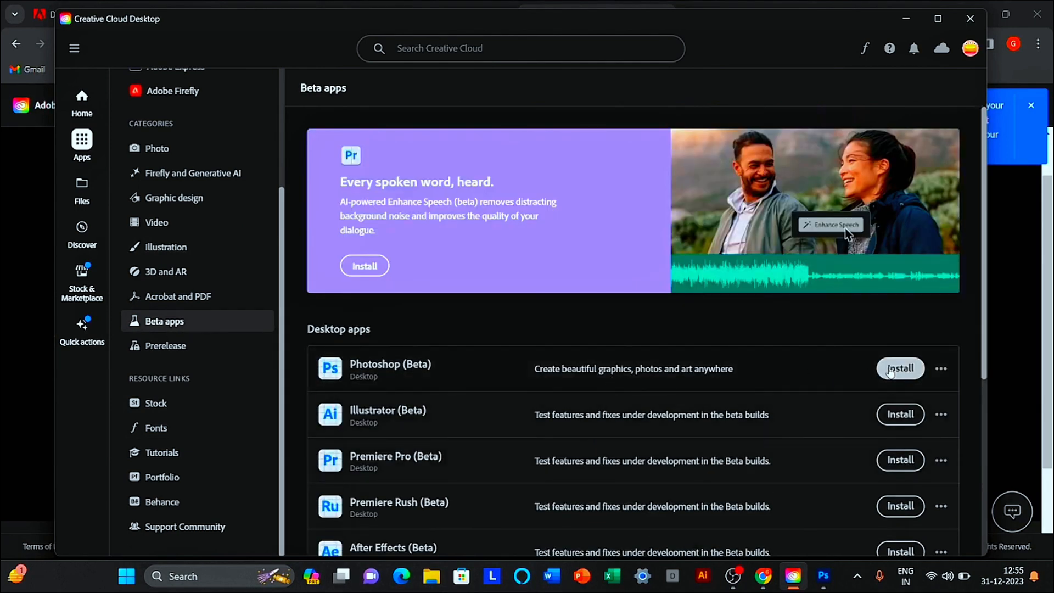
left_click(901, 369)
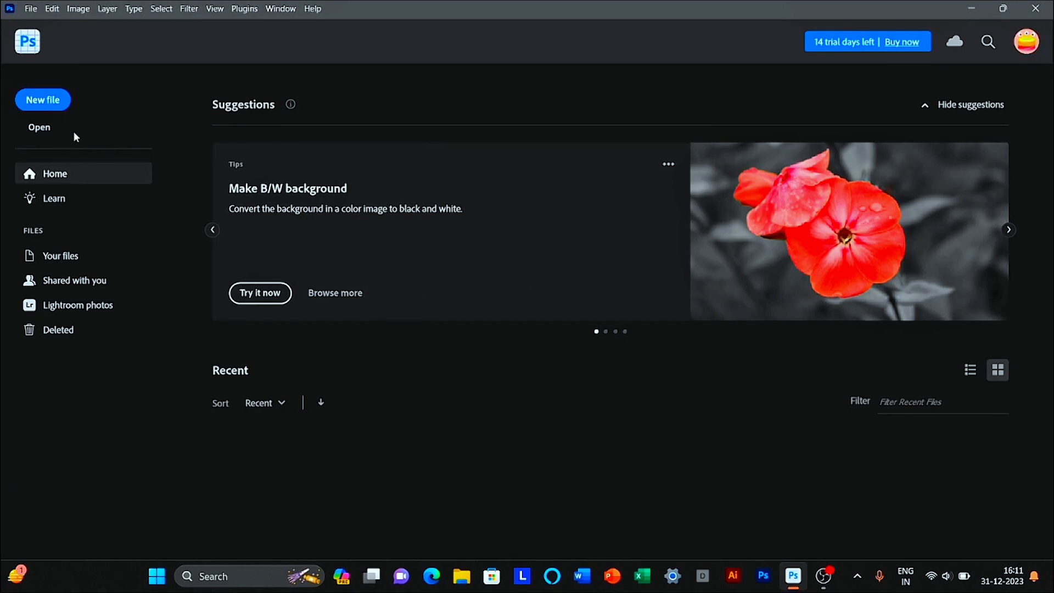
- Skip the file browser and open the recent deer photo from the home screen
left_click(38, 127)
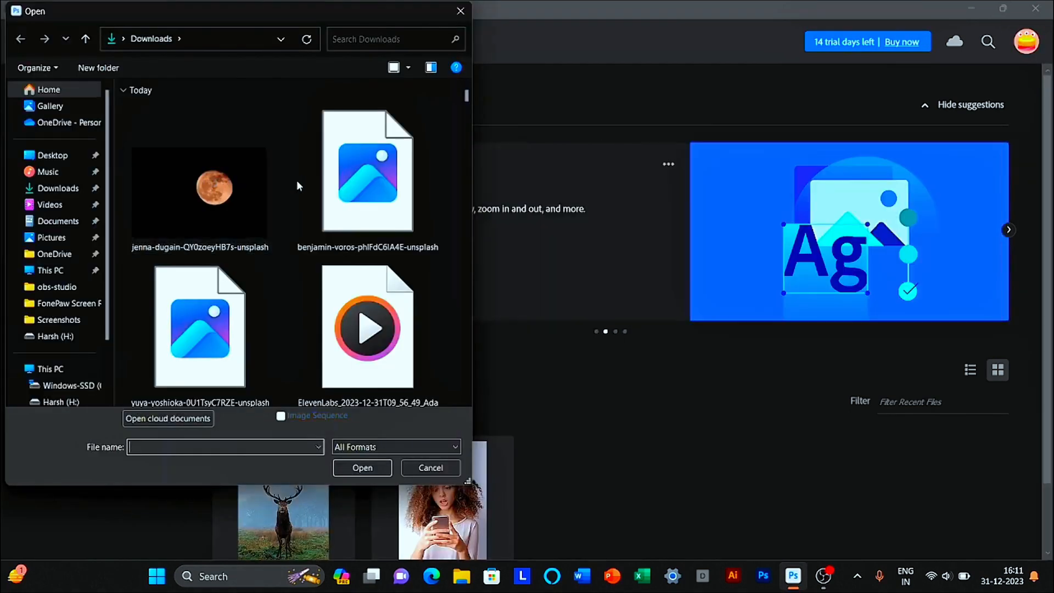
left_click(430, 467)
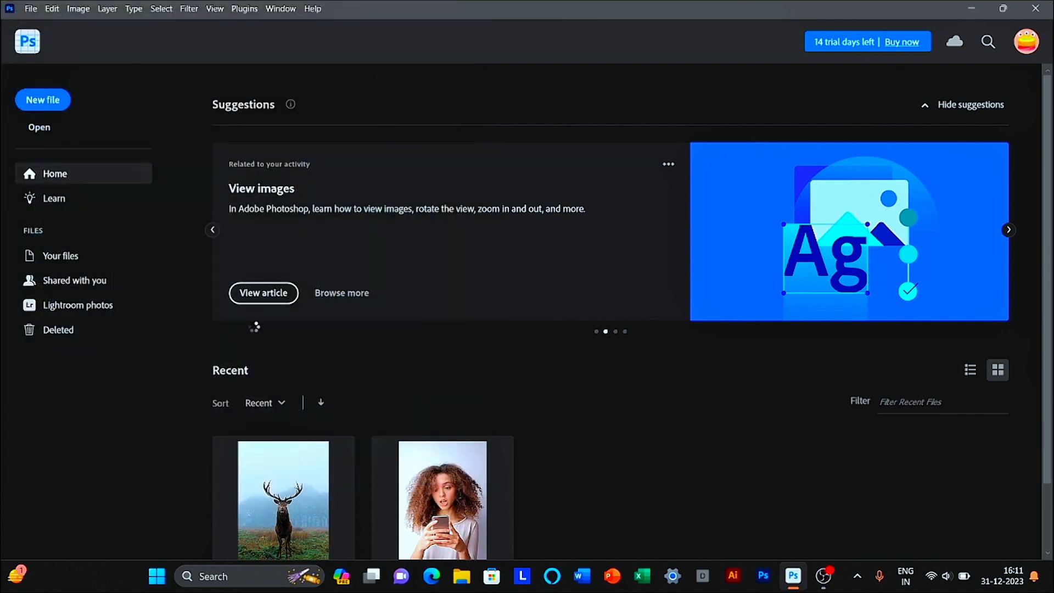
double_click(282, 500)
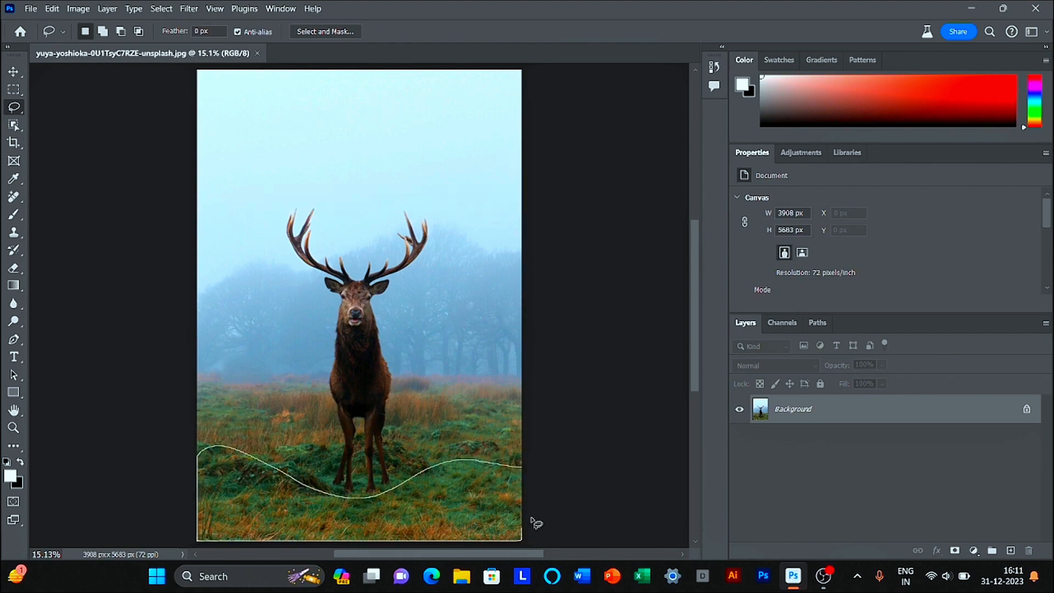
- Generative-fill the selection with prompt 'generate lake' and settle on variation 3/3
type("generate lake")
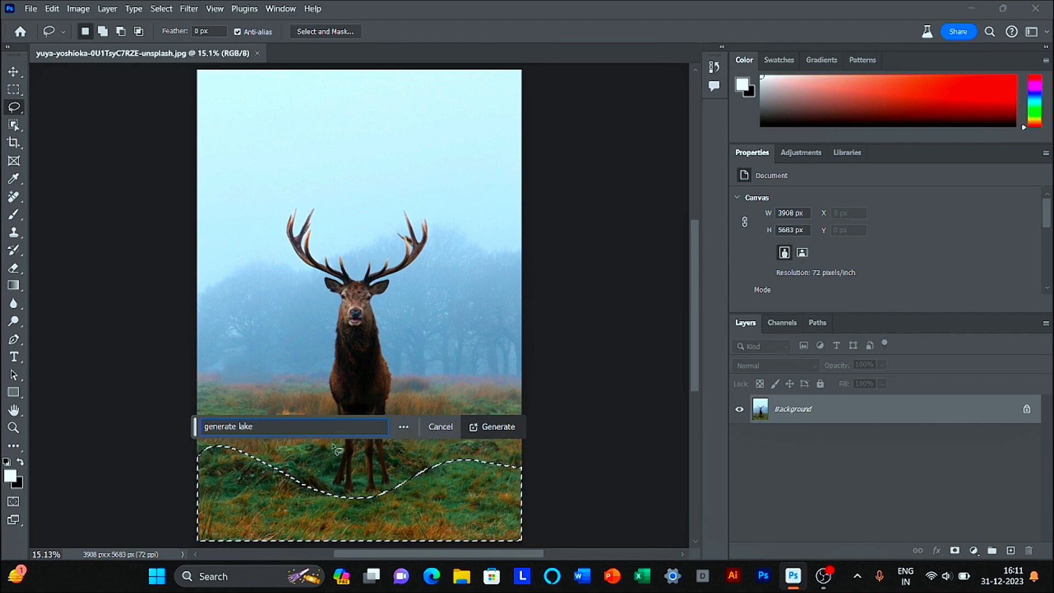
left_click(492, 426)
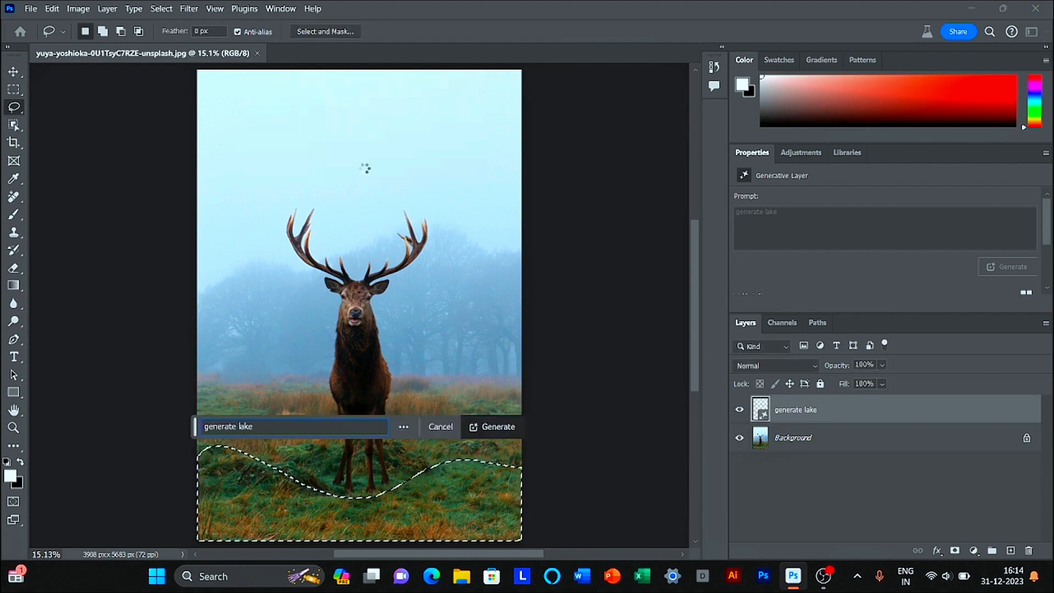
left_click(498, 426)
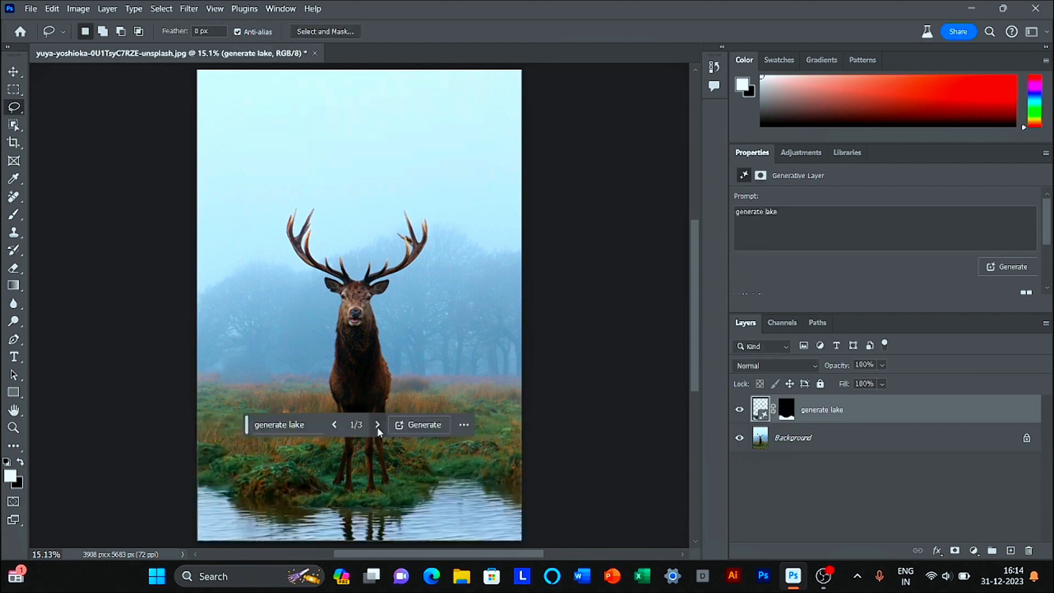
left_click(377, 425)
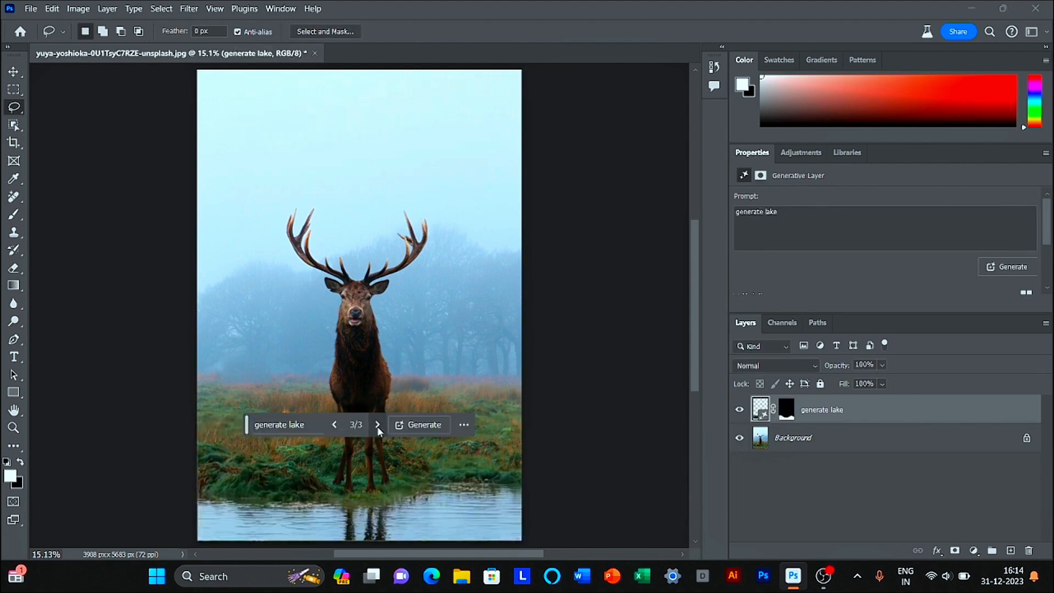